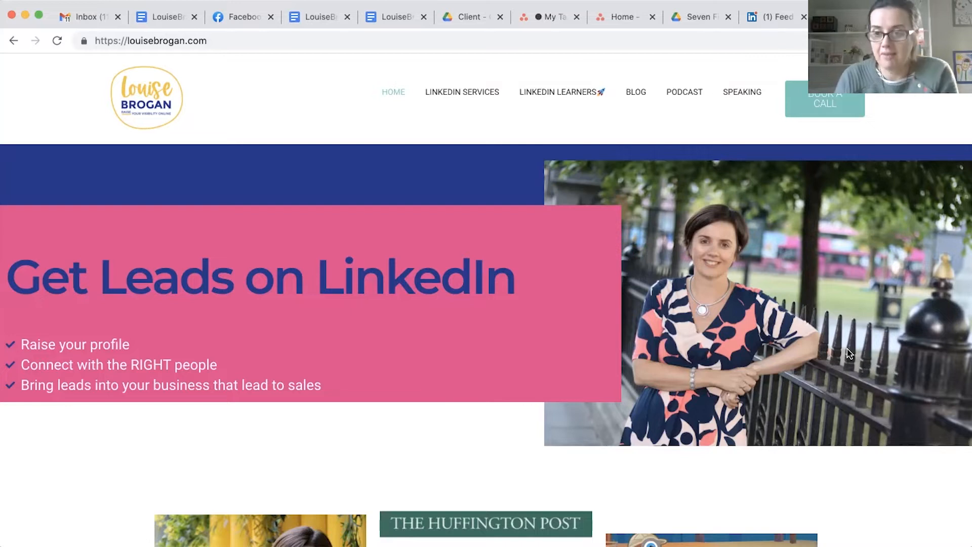
pyautogui.moveTo(604, 115)
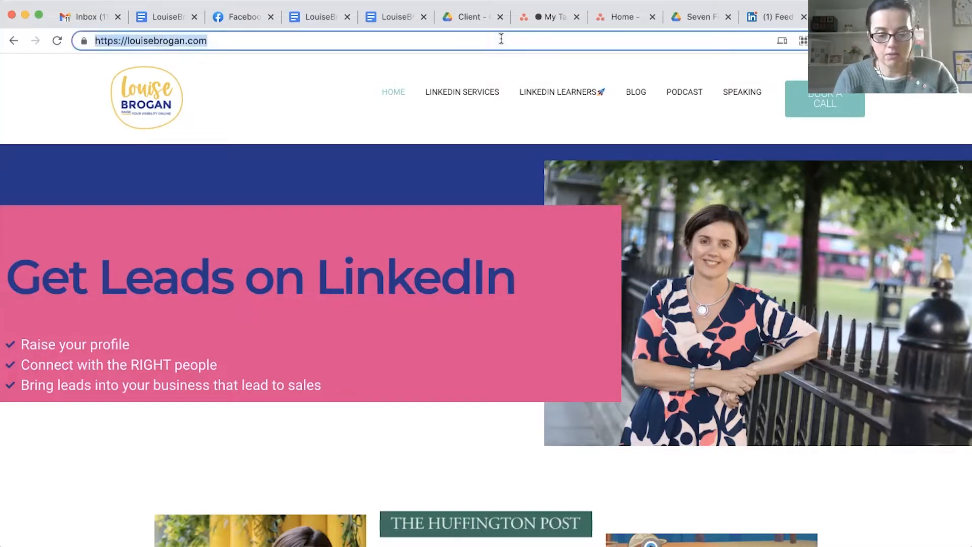
# Step: Go to streamyard.com/broadcasts to reach the StreamYard Broadcasts dashboard
pyautogui.write('streamyard.com/broadcasts')
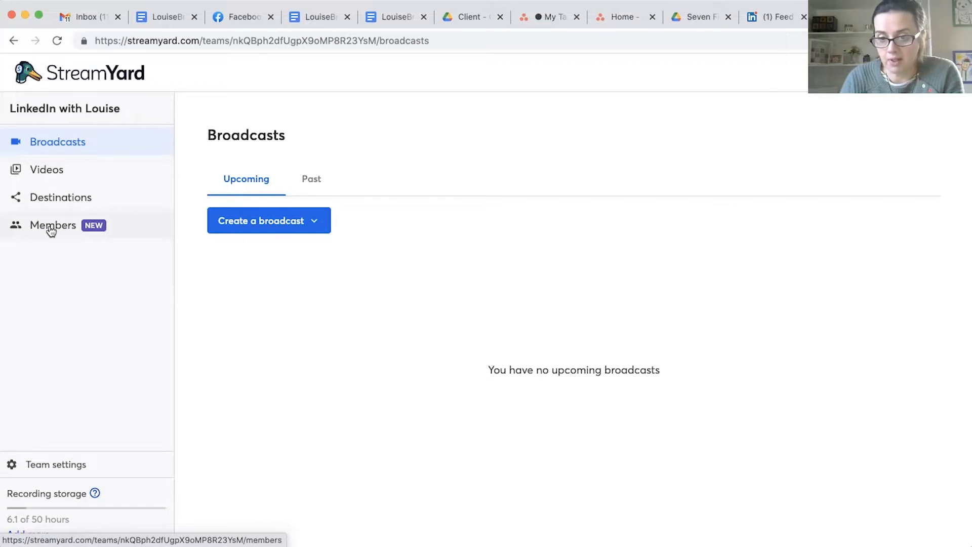
pyautogui.moveTo(56, 233)
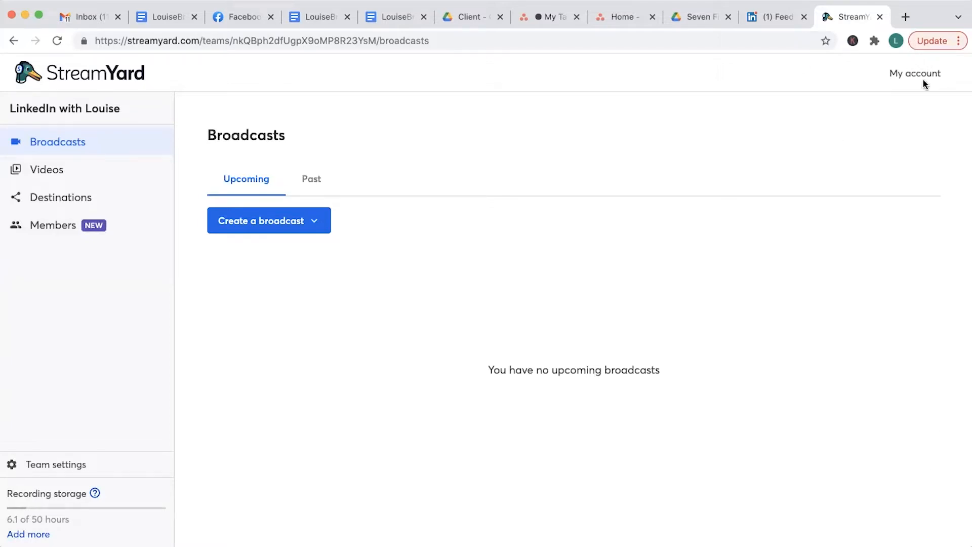
# Step: Visit My account > Account settings, return to Broadcasts and show the Create a broadcast options
pyautogui.click(915, 73)
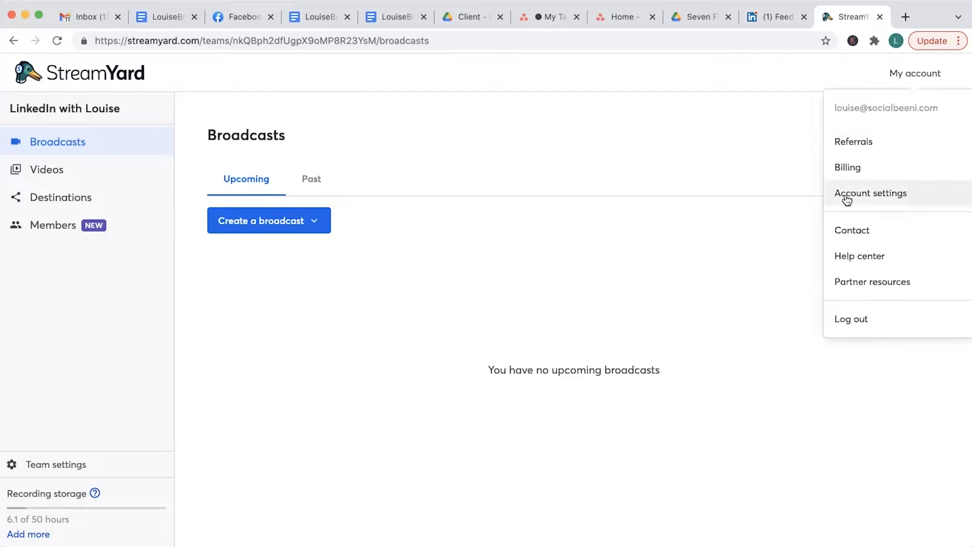
pyautogui.click(871, 192)
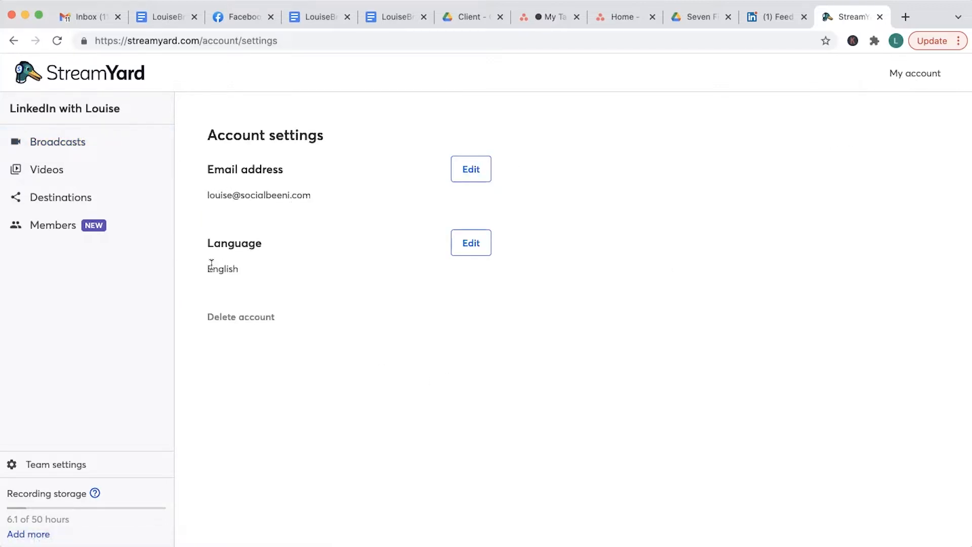
pyautogui.moveTo(57, 142)
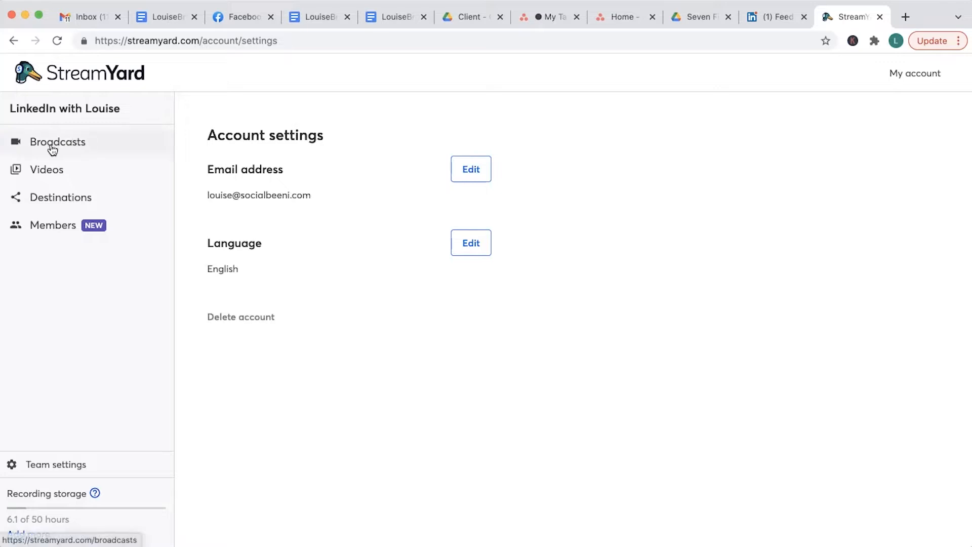
pyautogui.click(57, 142)
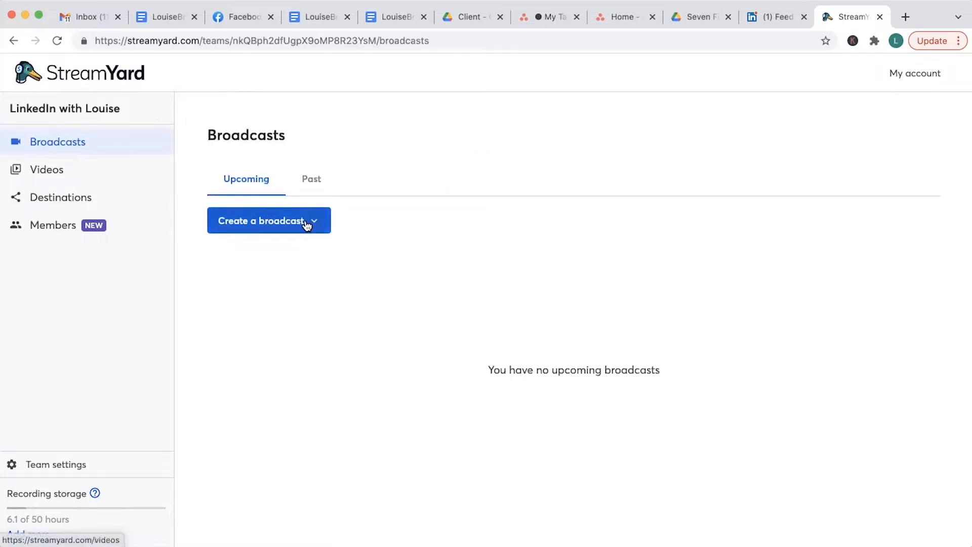
pyautogui.click(269, 220)
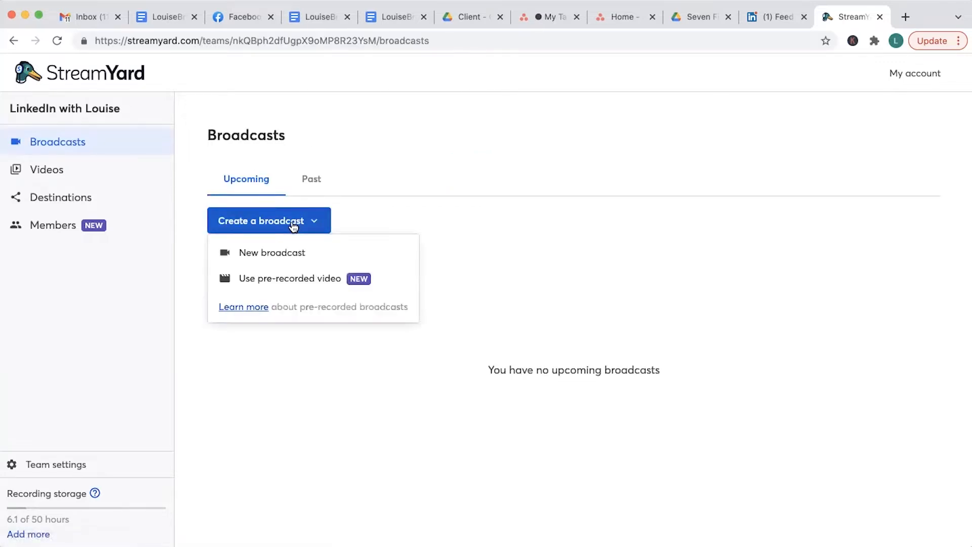
# Step: Start a new broadcast to the LinkedIn profile with a 'Live in...' title, 'Let's talk about using L...' description, and Schedule for later on
pyautogui.click(272, 252)
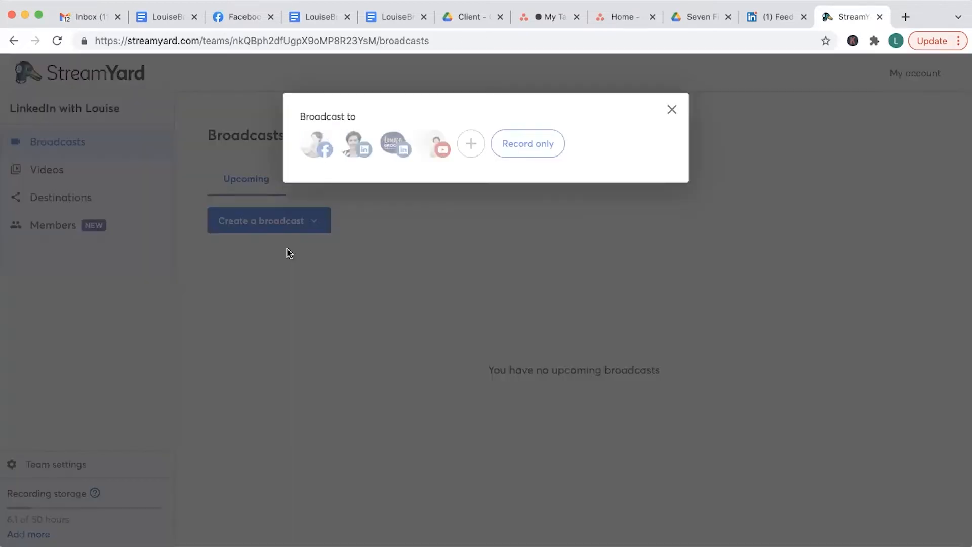
pyautogui.moveTo(356, 172)
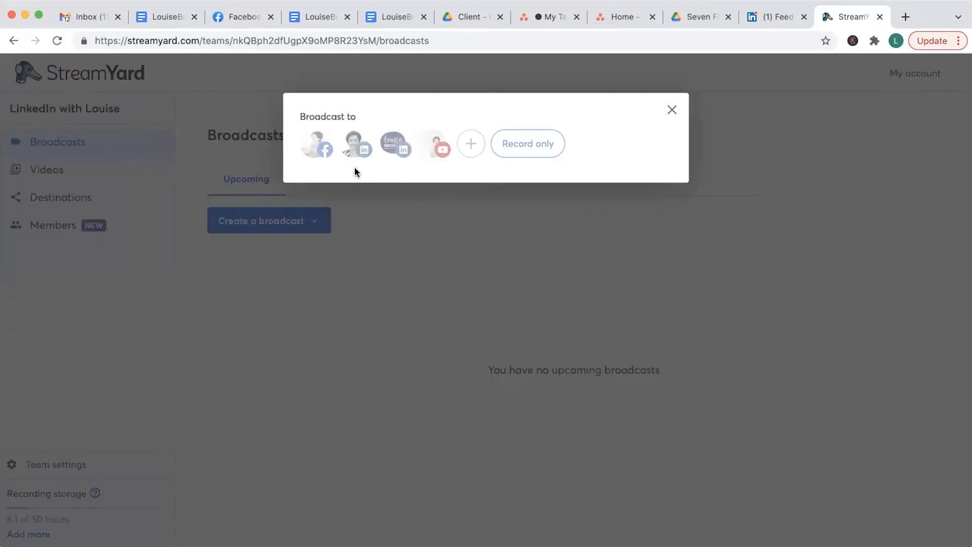
pyautogui.moveTo(395, 147)
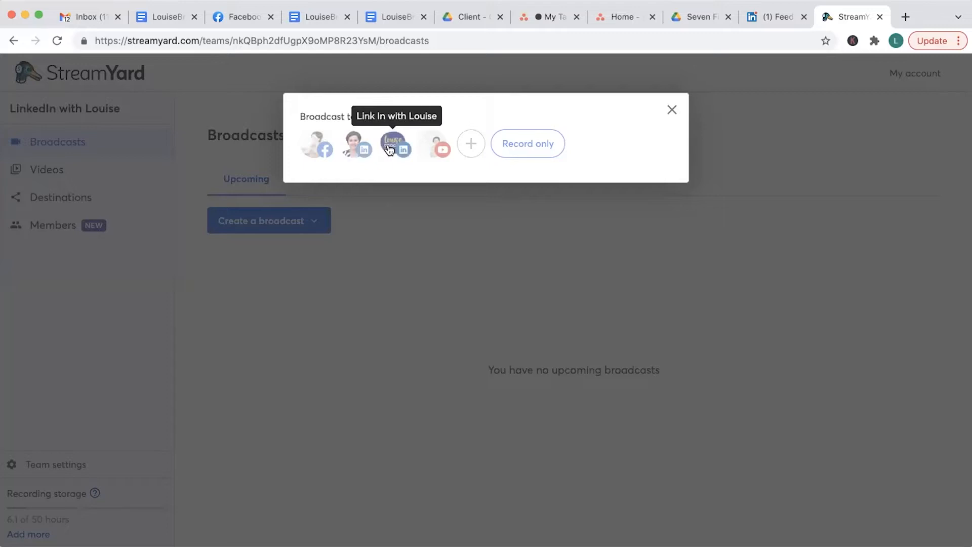
pyautogui.click(354, 143)
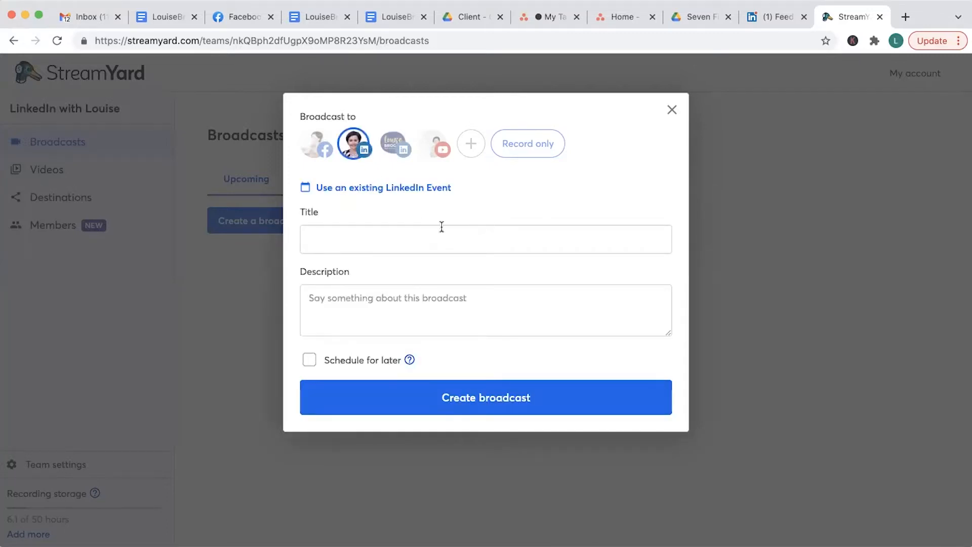
pyautogui.click(485, 239)
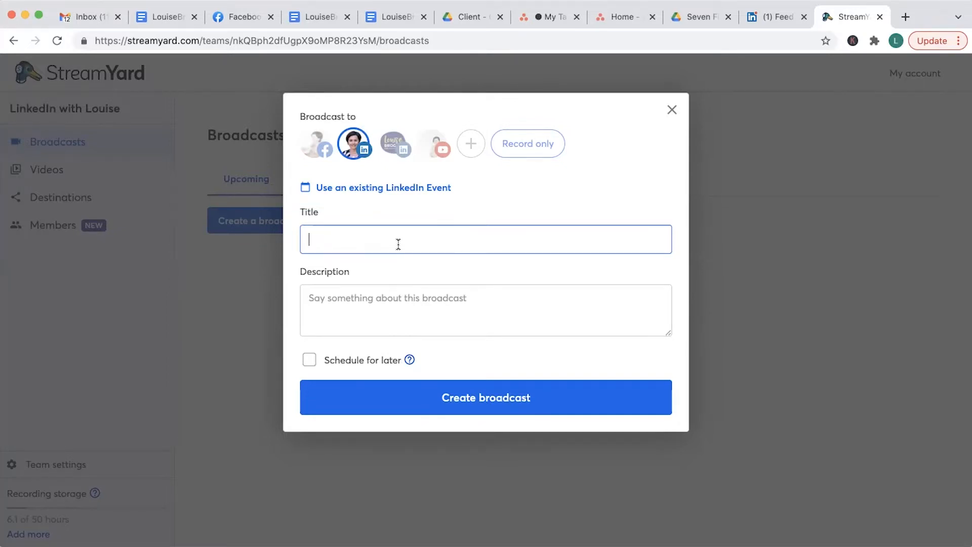
pyautogui.write('Live interview with Louise Brogan')
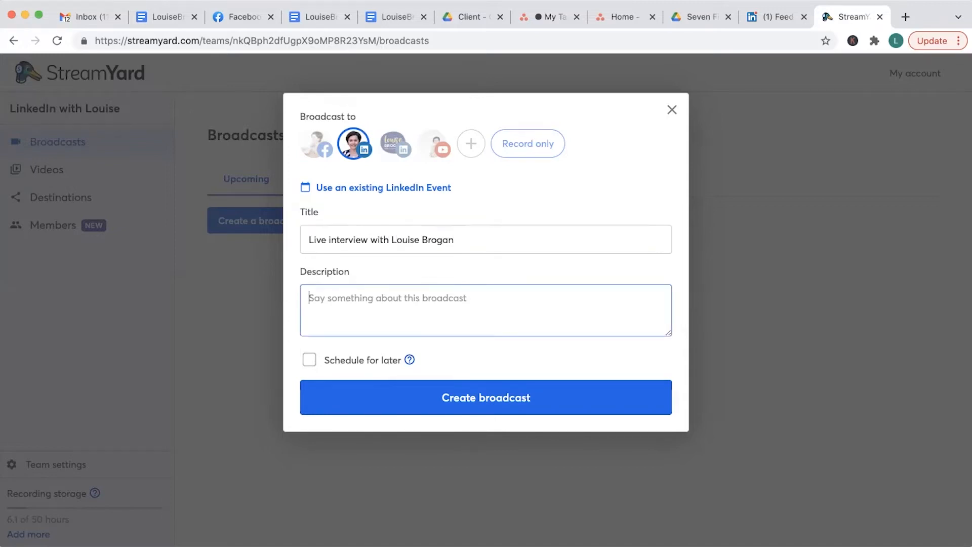
pyautogui.write("Let's")
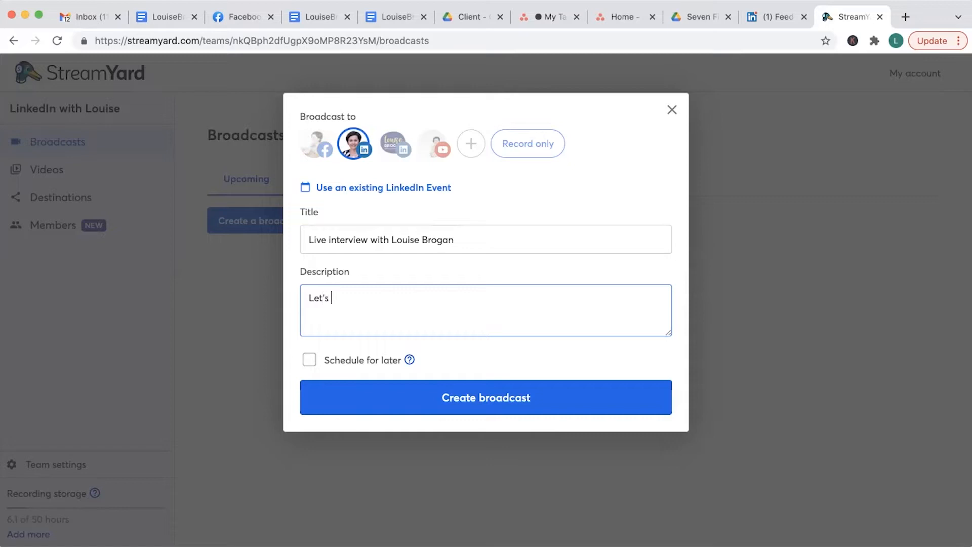
pyautogui.write('talk about using LinkedIn for business')
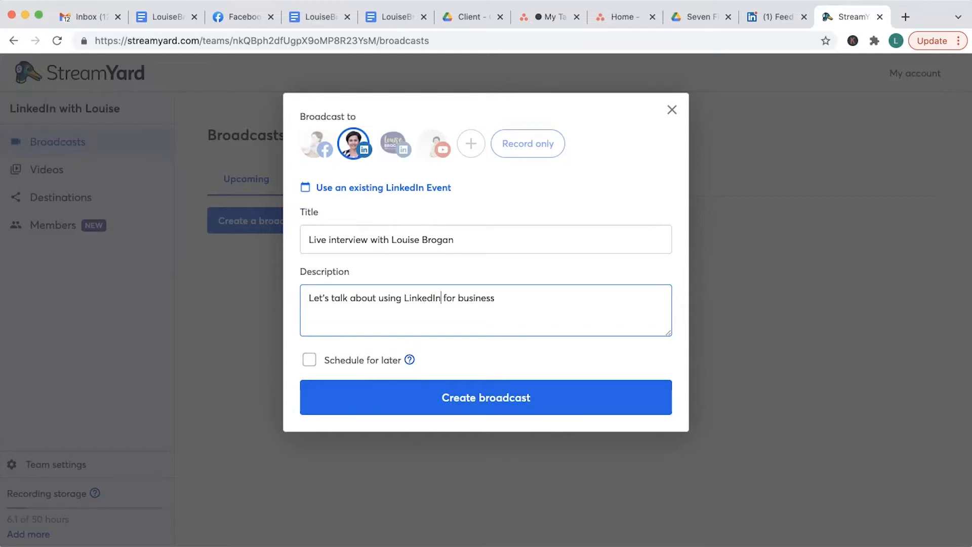
pyautogui.click(309, 360)
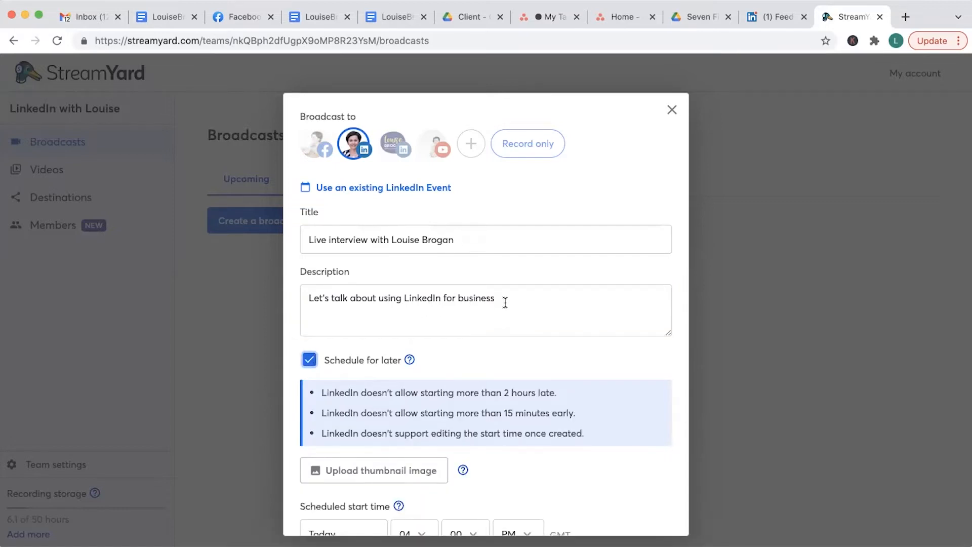
# Step: Upload and apply the thumbnail image and set the start date to December 9
pyautogui.scroll(-3)
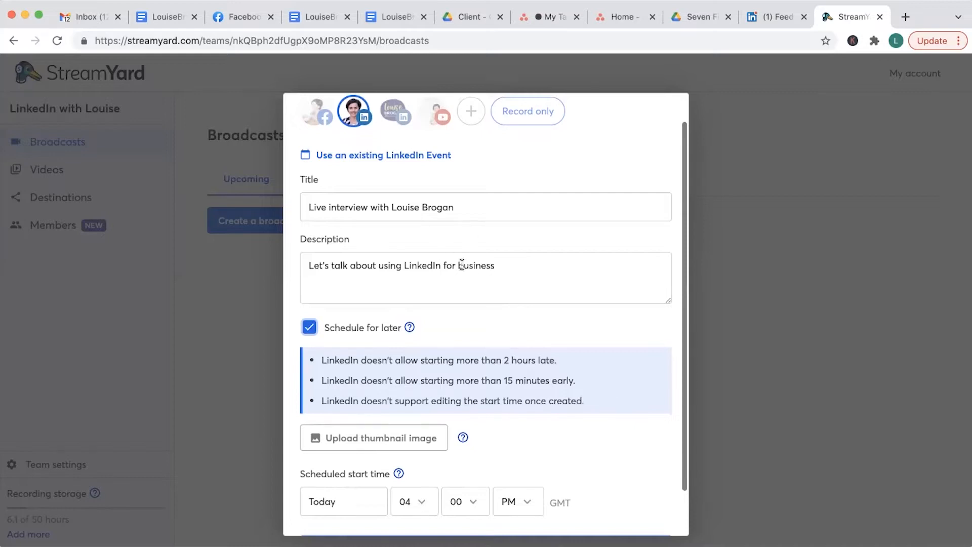
pyautogui.scroll(-3)
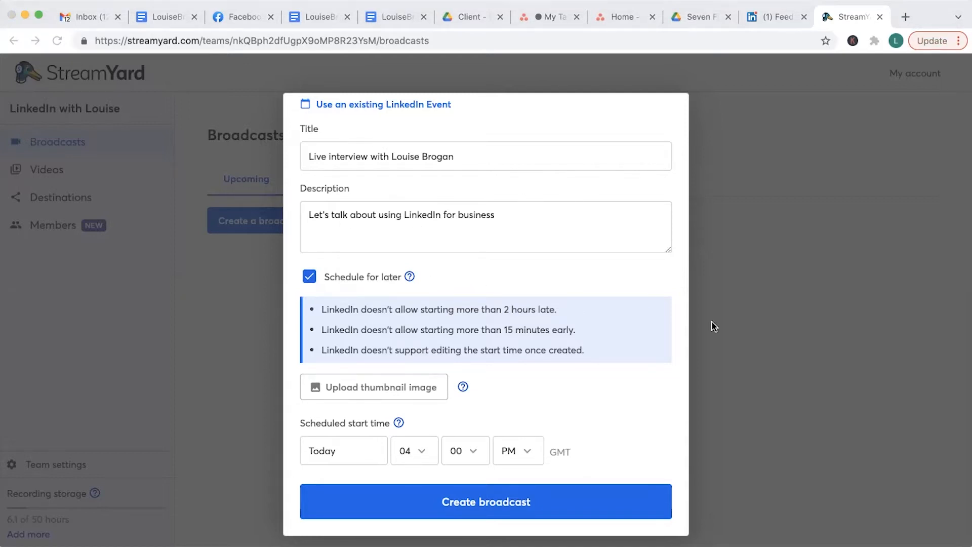
pyautogui.click(374, 387)
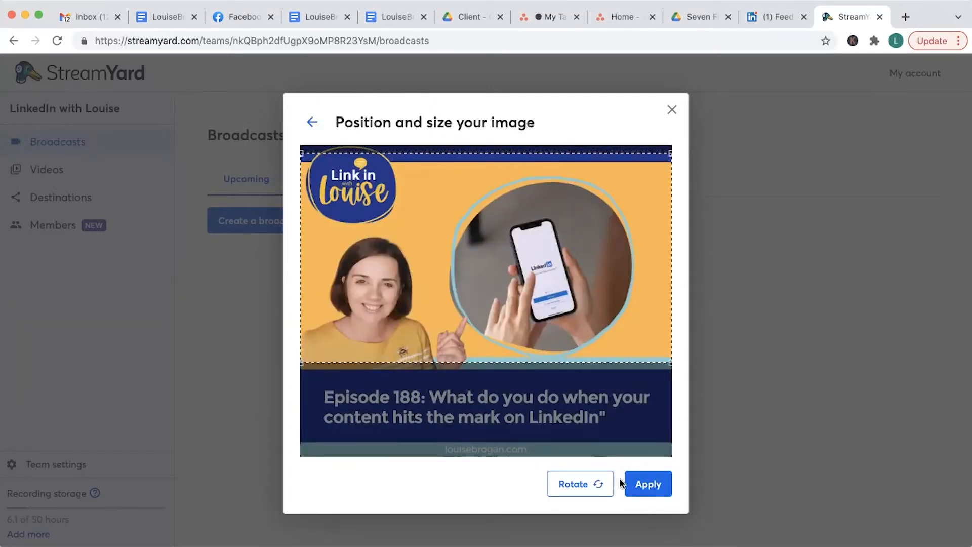
pyautogui.click(647, 484)
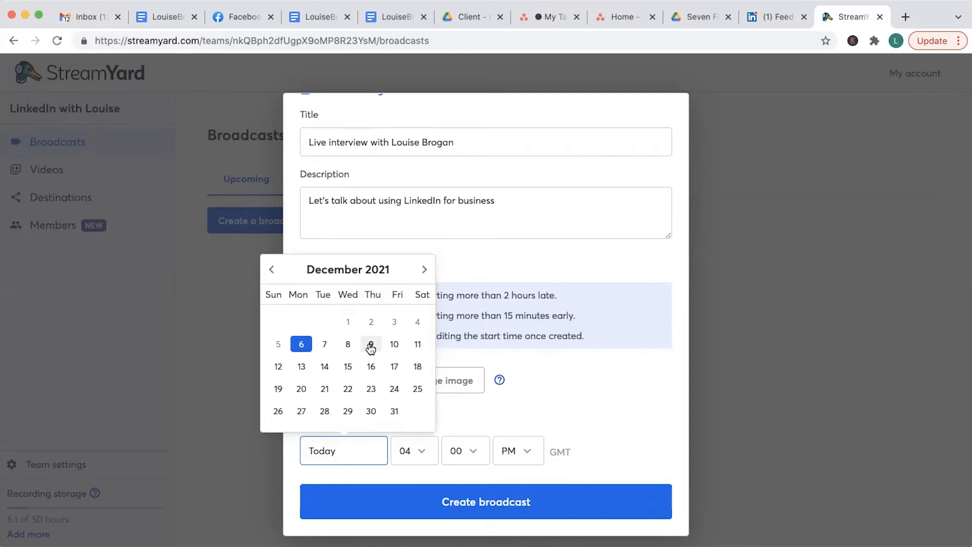
pyautogui.click(370, 345)
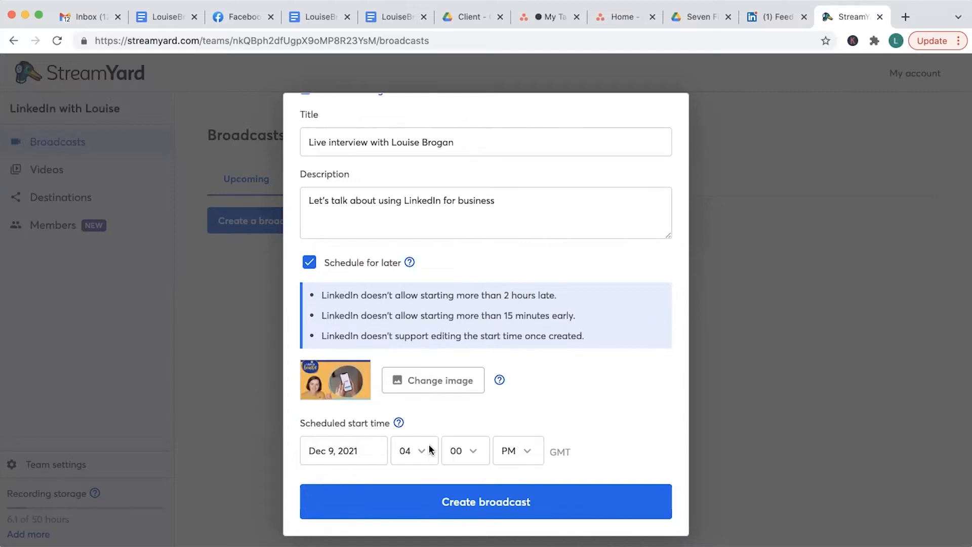
pyautogui.moveTo(541, 486)
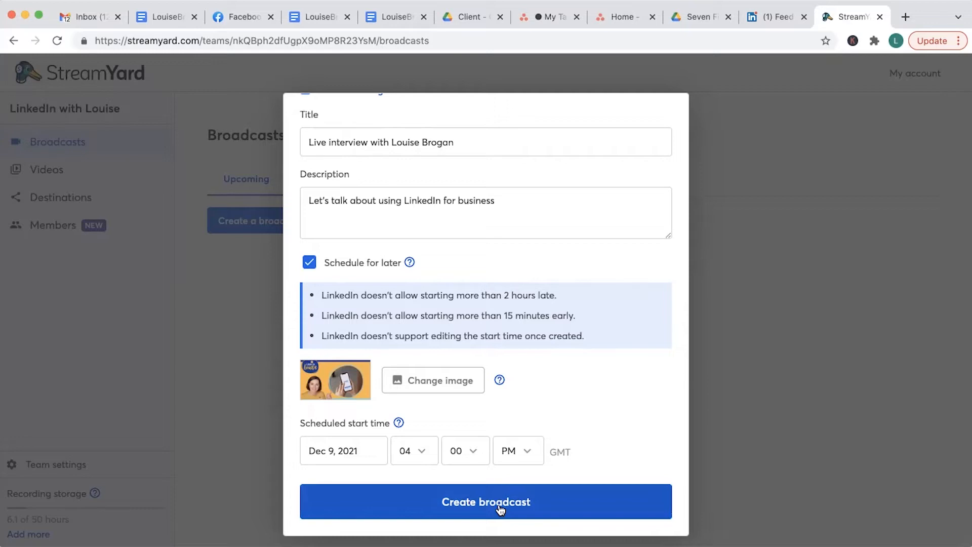
# Step: Create the broadcast so it appears in Upcoming as Scheduled for Dec 9, 04:00 PM
pyautogui.click(485, 501)
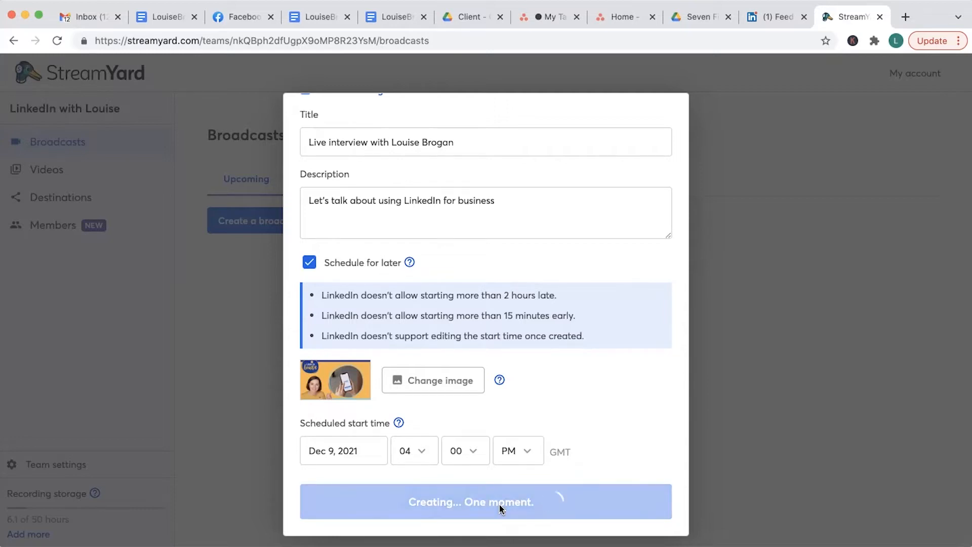
pyautogui.click(485, 501)
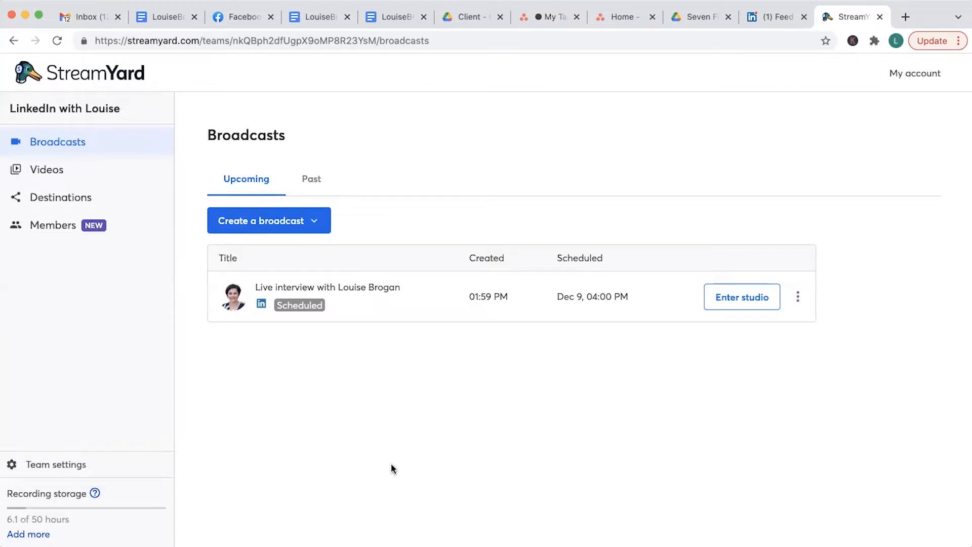
pyautogui.moveTo(535, 438)
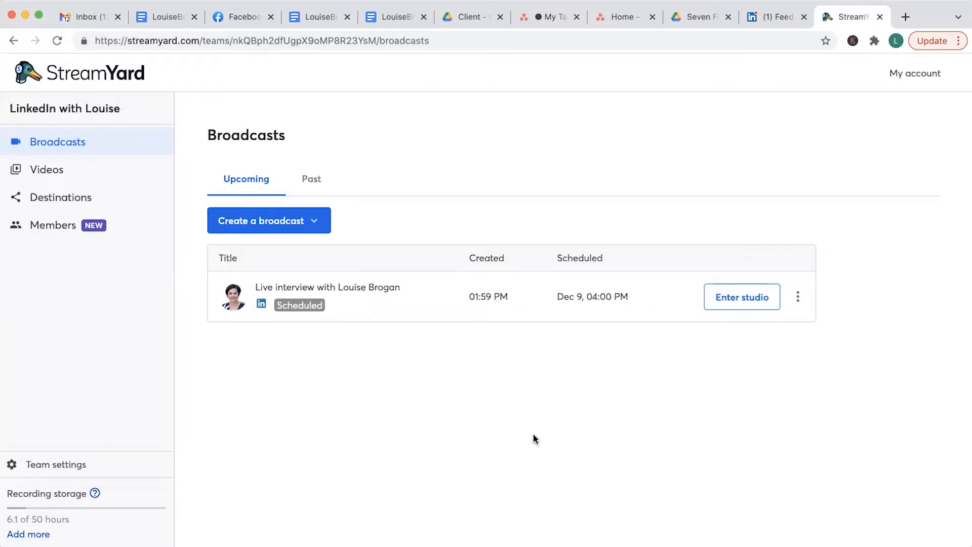
pyautogui.moveTo(631, 377)
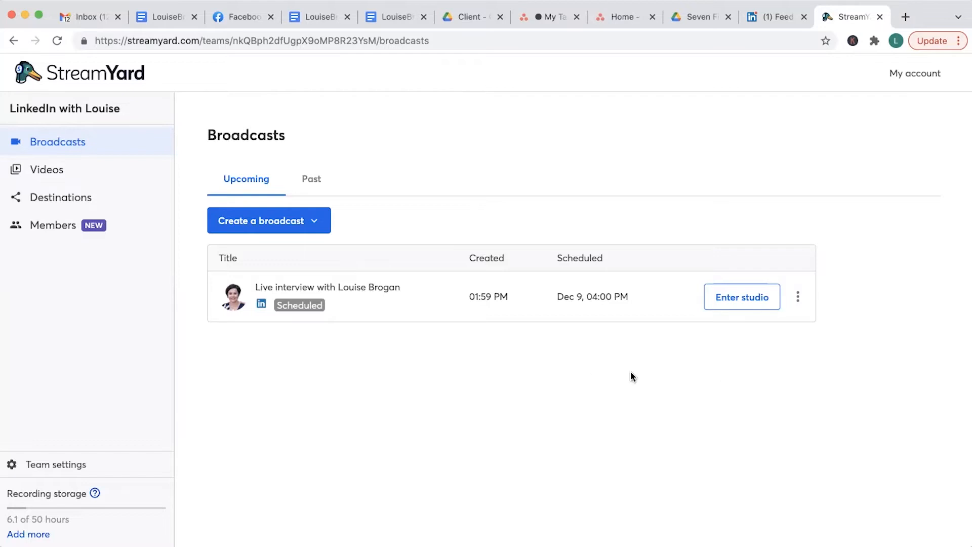
pyautogui.click(799, 297)
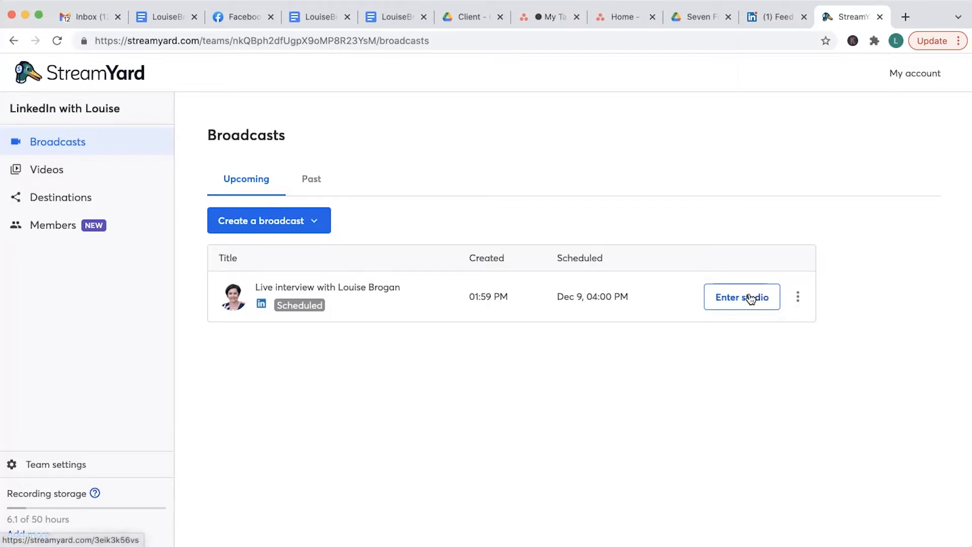
# Step: Extend the display name with the show title and enter the studio for the scheduled broadcast
pyautogui.click(741, 297)
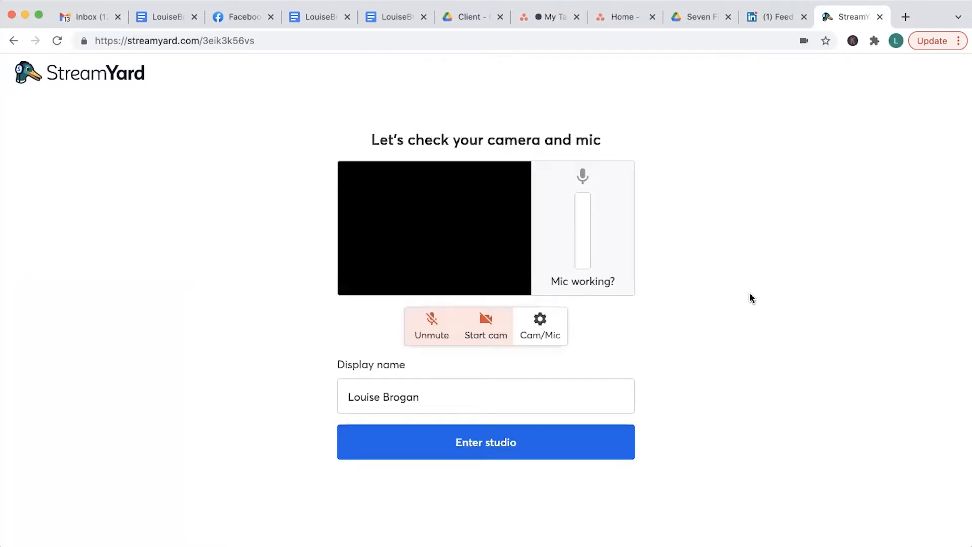
pyautogui.click(485, 325)
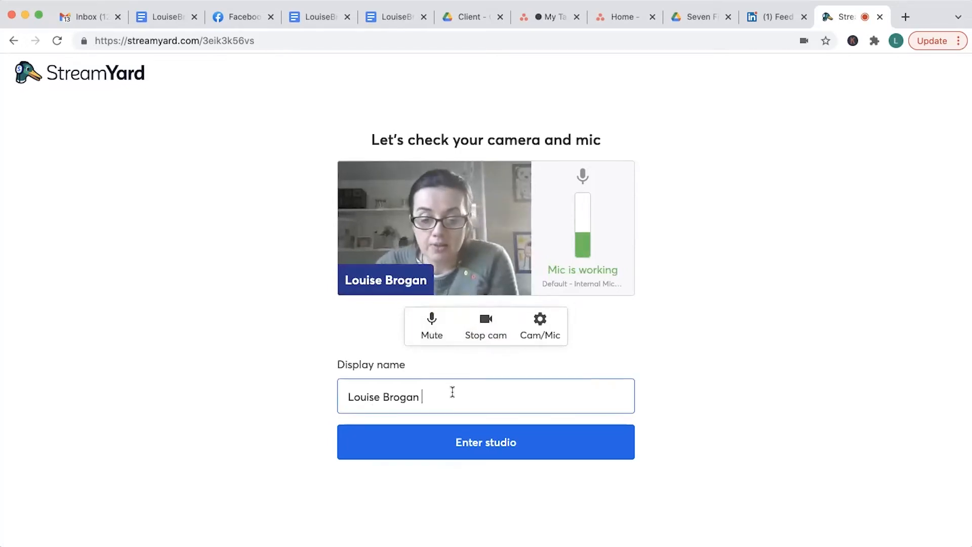
pyautogui.write('- LinkedIn withLou')
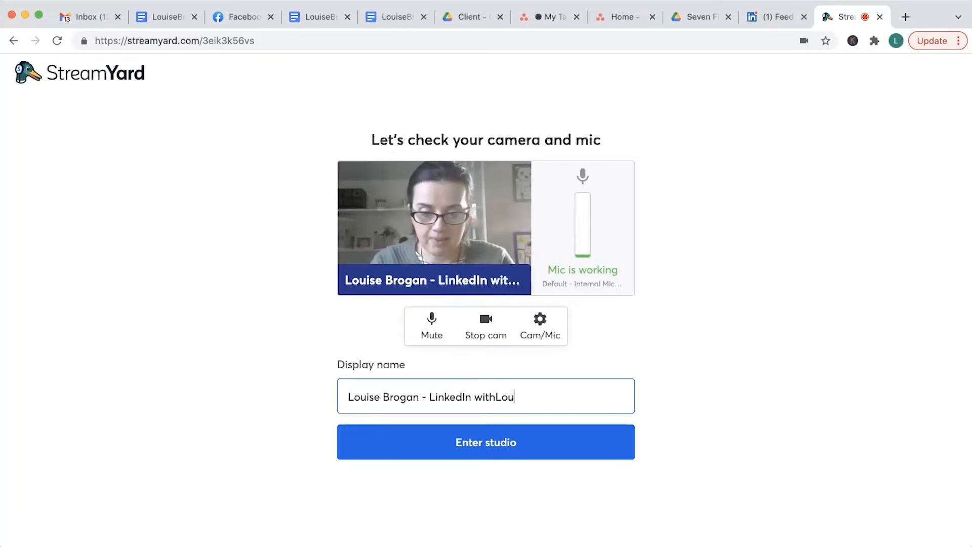
pyautogui.write('ise')
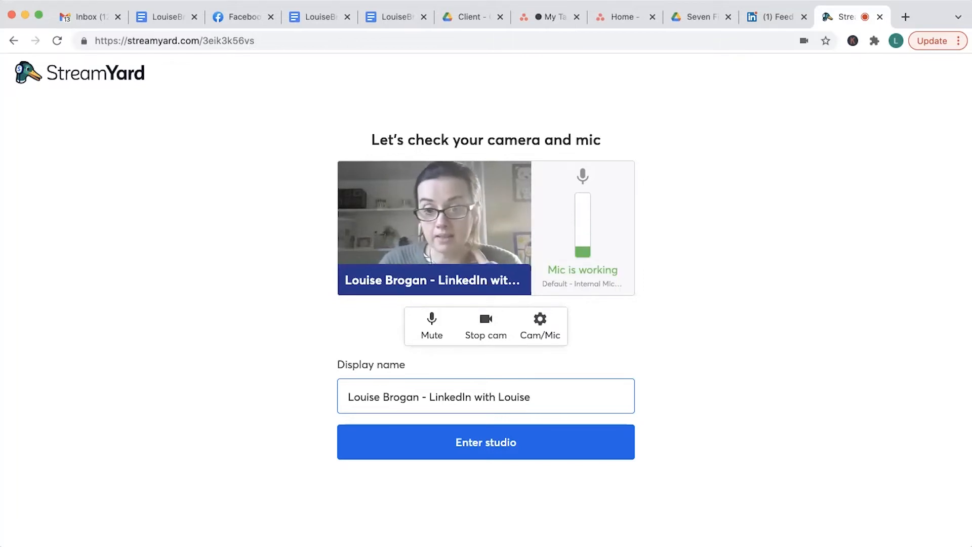
pyautogui.click(485, 441)
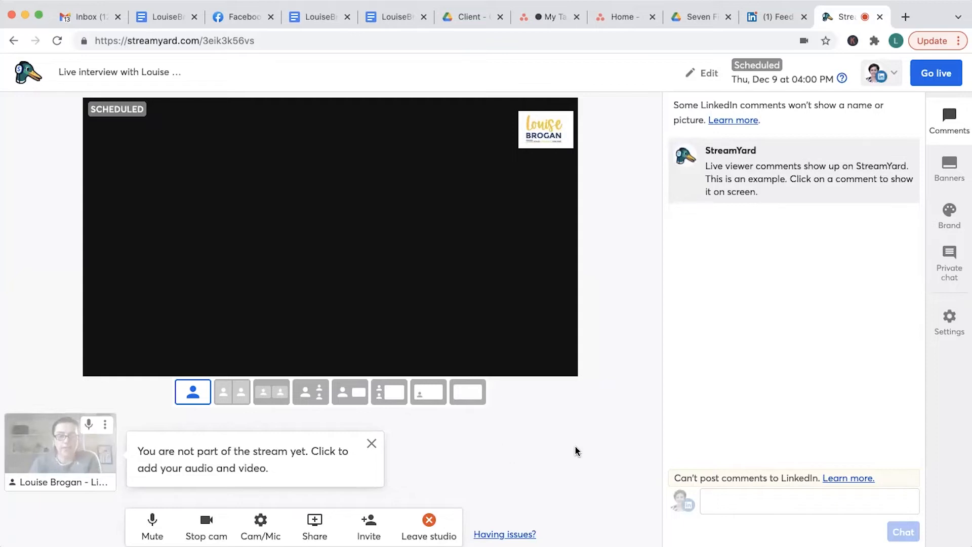
pyautogui.moveTo(269, 319)
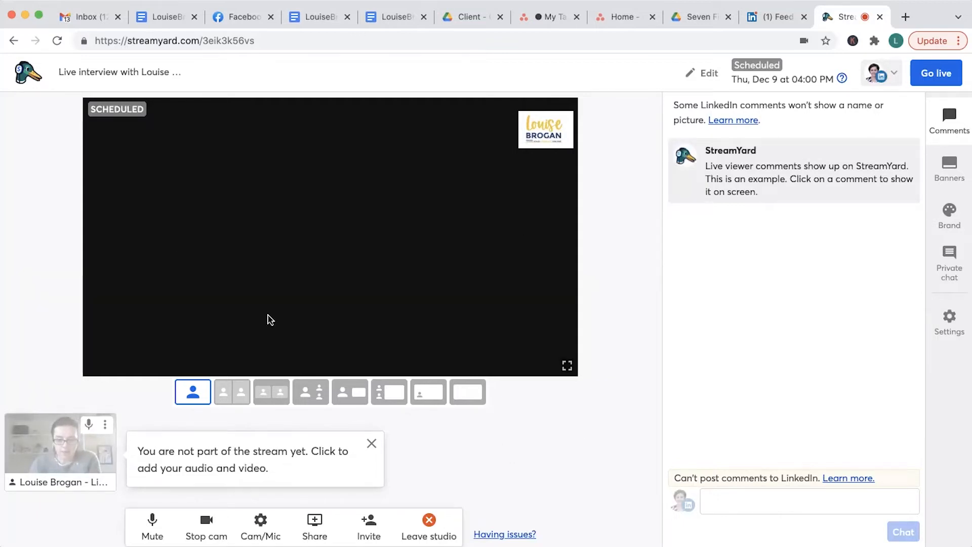
pyautogui.moveTo(60, 454)
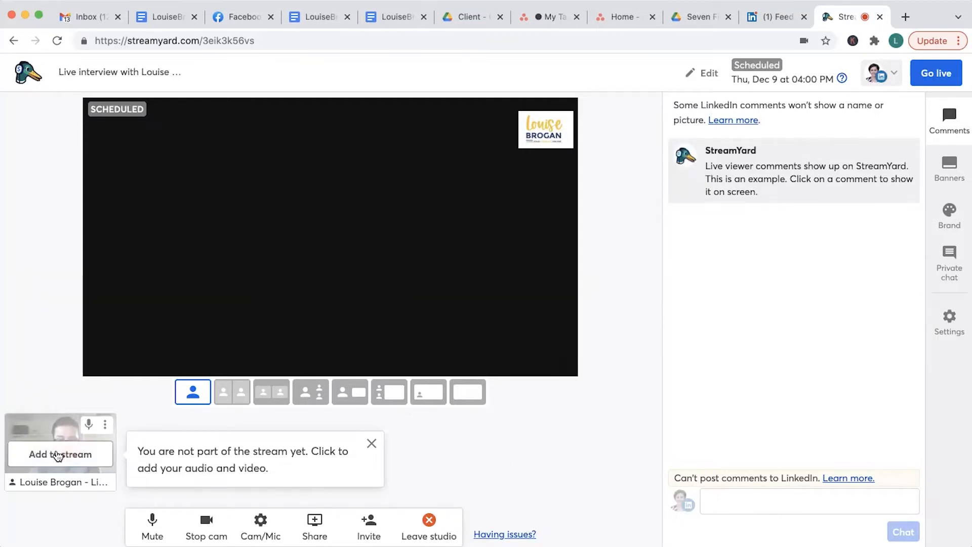
# Step: Add then remove own camera from the stream, dismiss the tip, and choose the two-person side-by-side layout
pyautogui.click(60, 453)
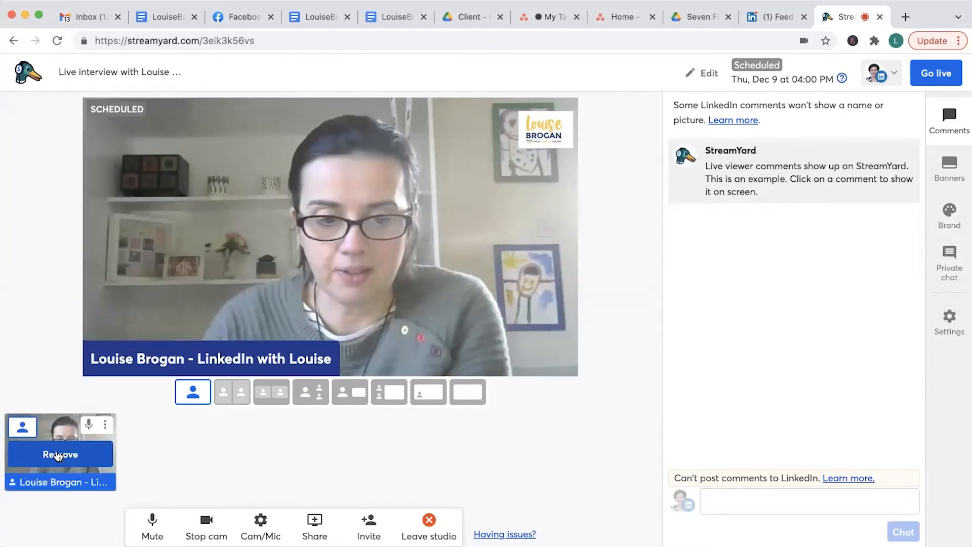
pyautogui.click(58, 454)
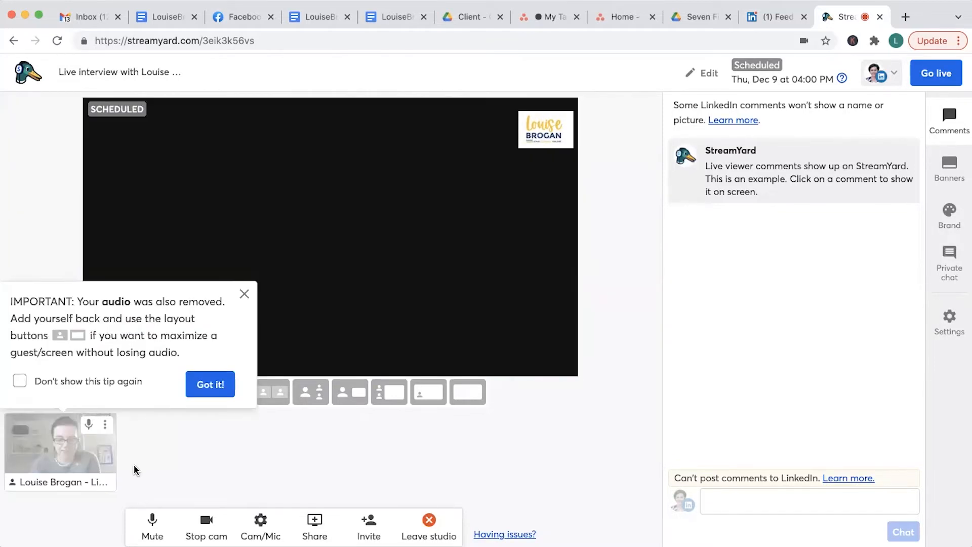
pyautogui.click(210, 385)
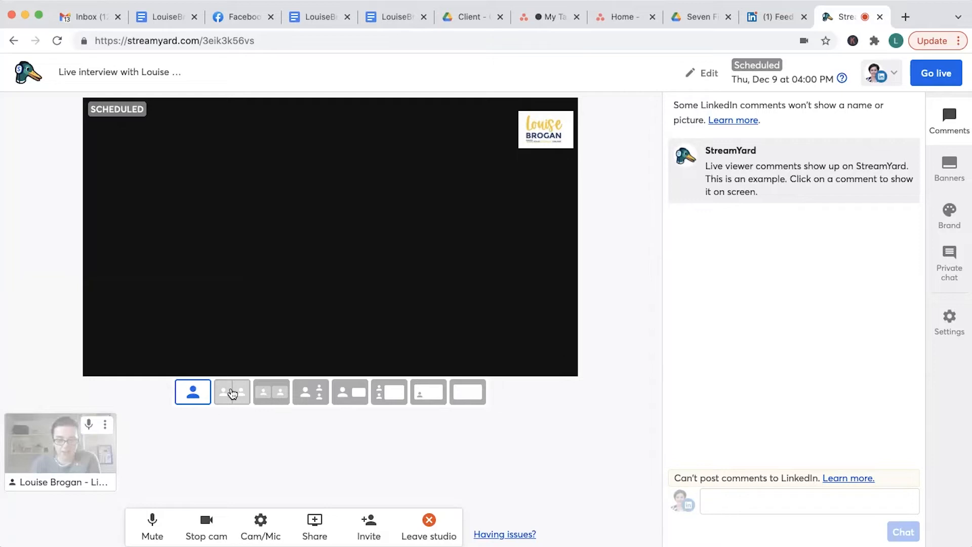
pyautogui.click(232, 392)
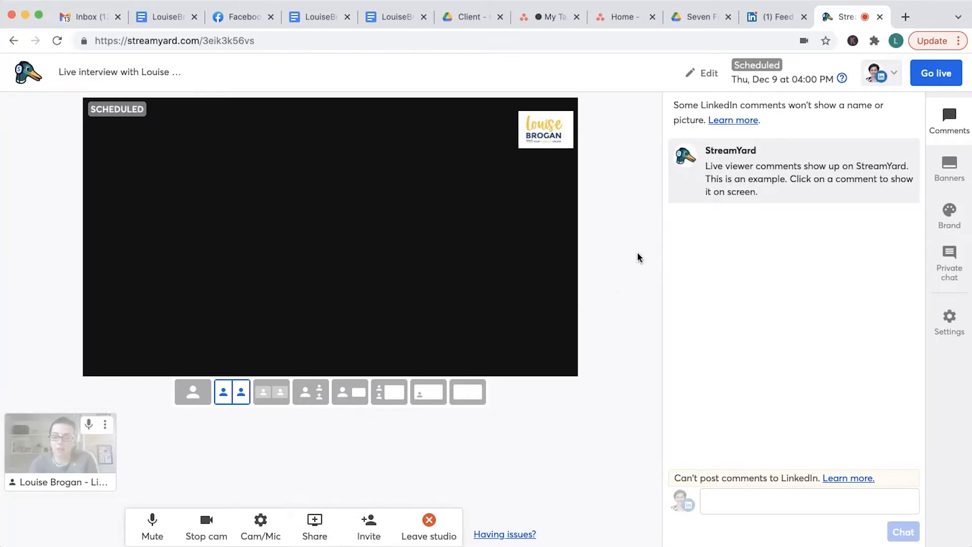
pyautogui.moveTo(645, 252)
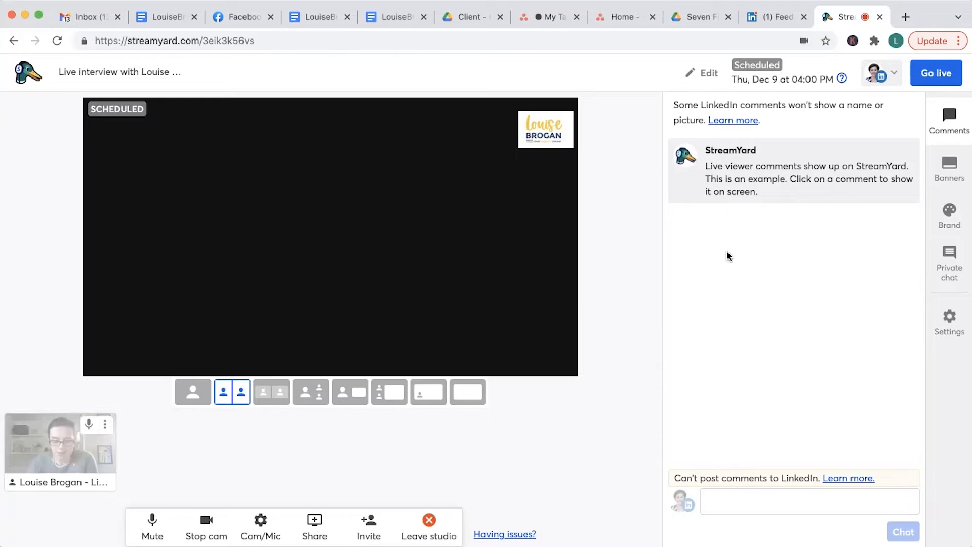
pyautogui.moveTo(645, 287)
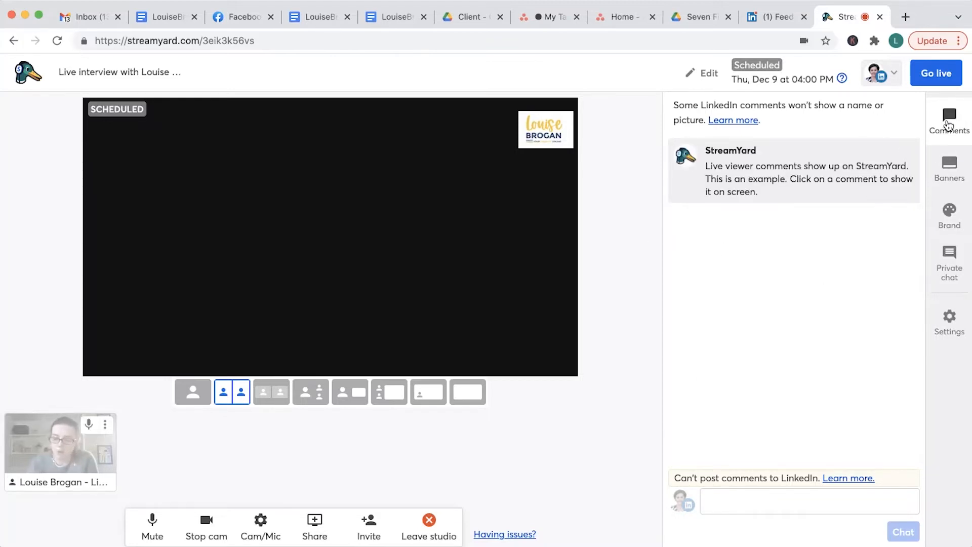
pyautogui.click(791, 170)
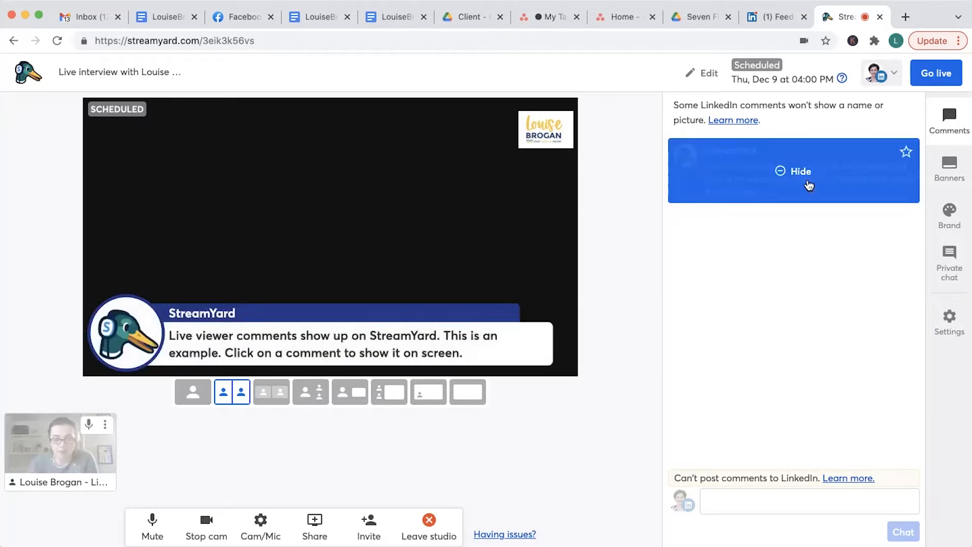
pyautogui.click(800, 171)
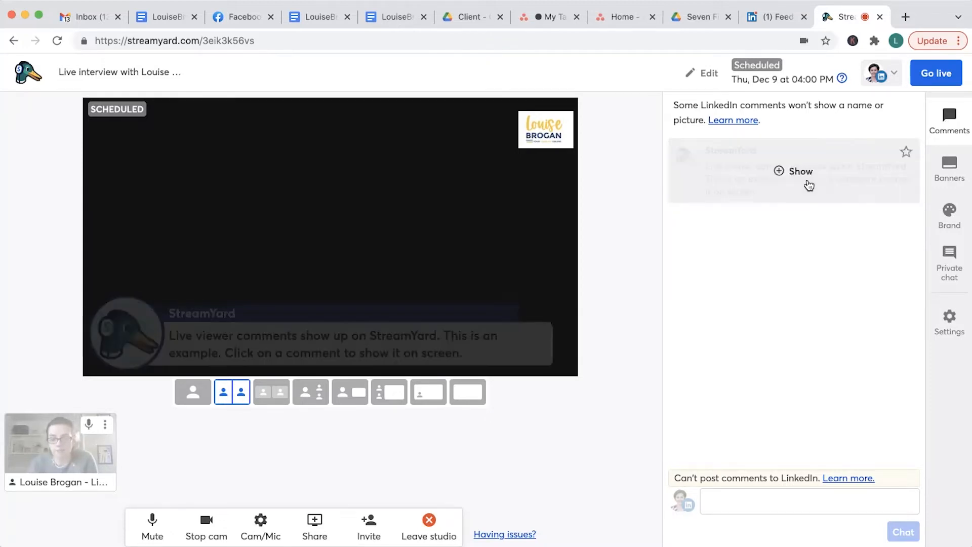
pyautogui.click(948, 167)
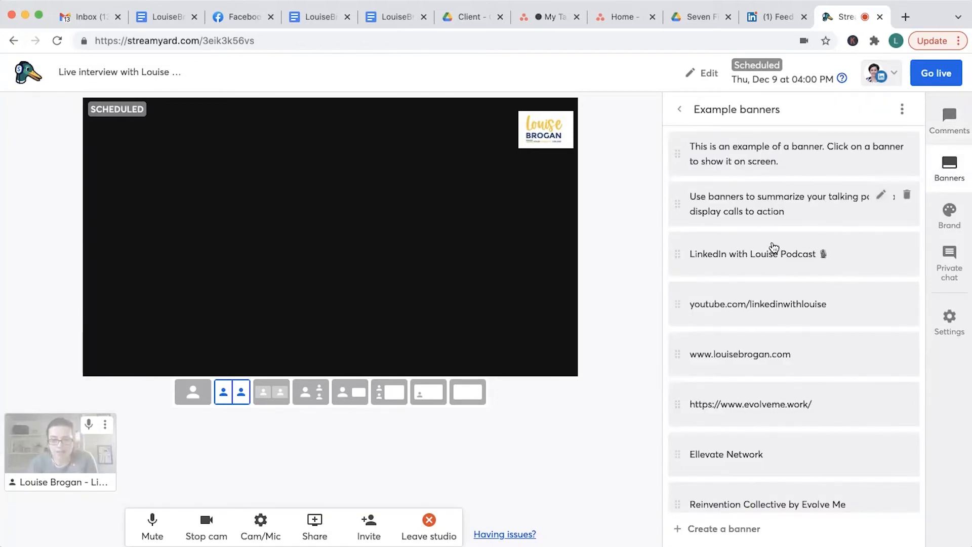
pyautogui.moveTo(773, 254)
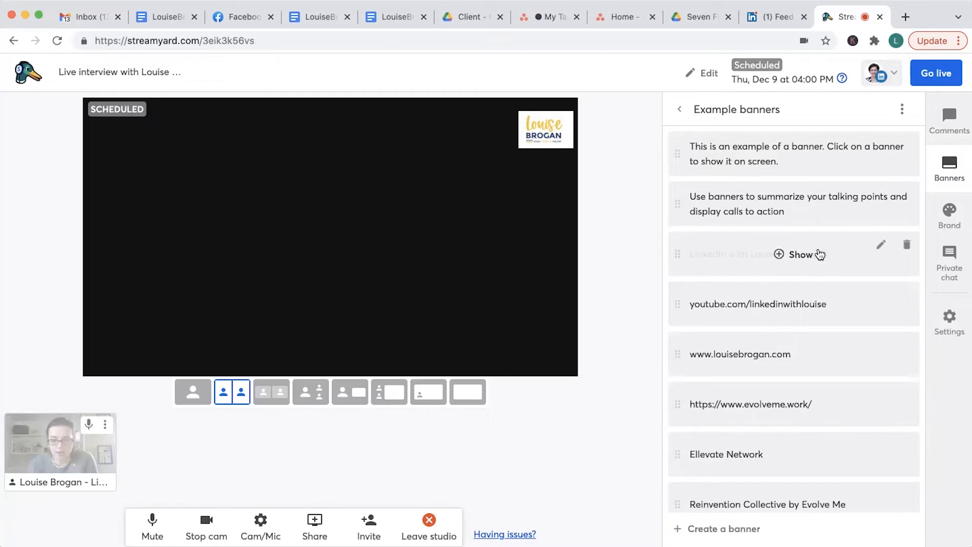
pyautogui.click(800, 254)
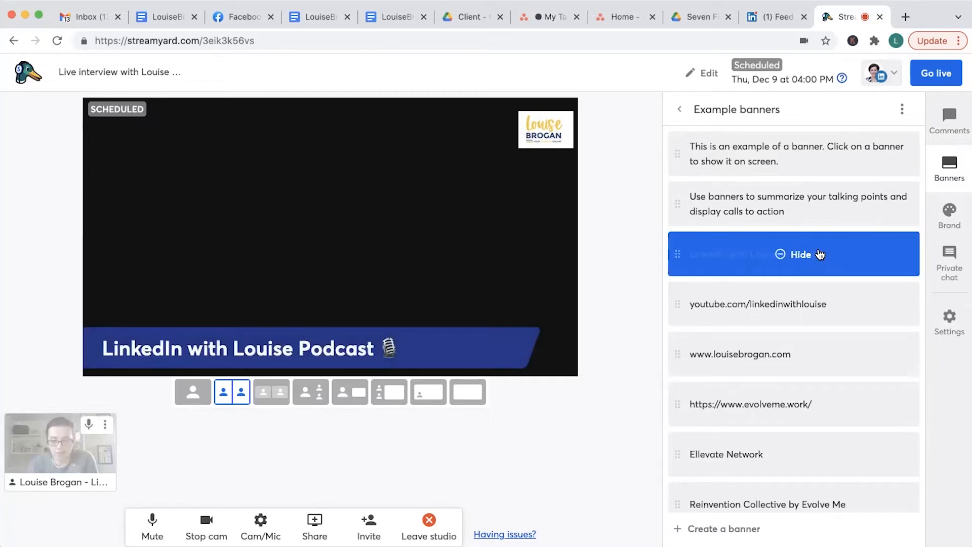
pyautogui.click(757, 304)
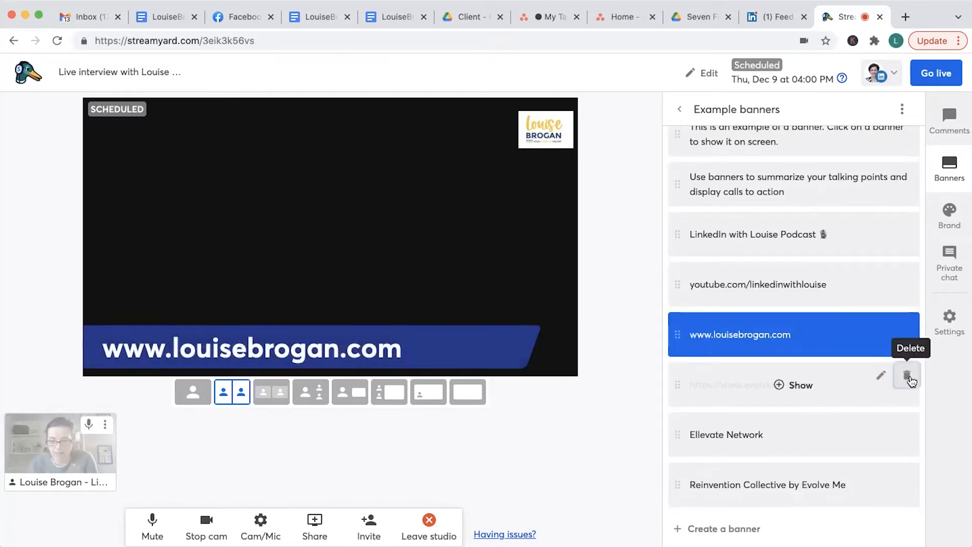
pyautogui.click(907, 377)
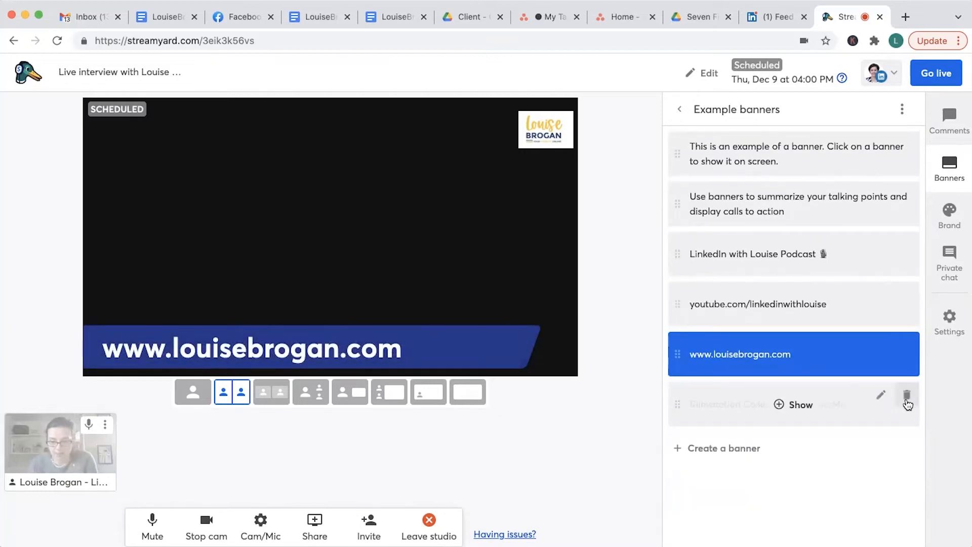
pyautogui.click(907, 395)
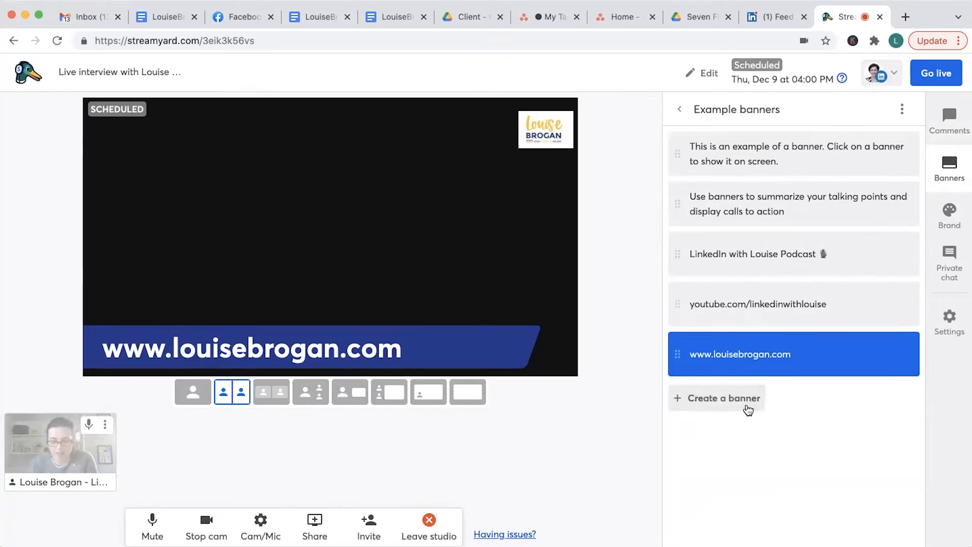
# Step: Add a ticker banner 'Join me live on YouTube every Thursday' and toggle it on stage
pyautogui.click(721, 397)
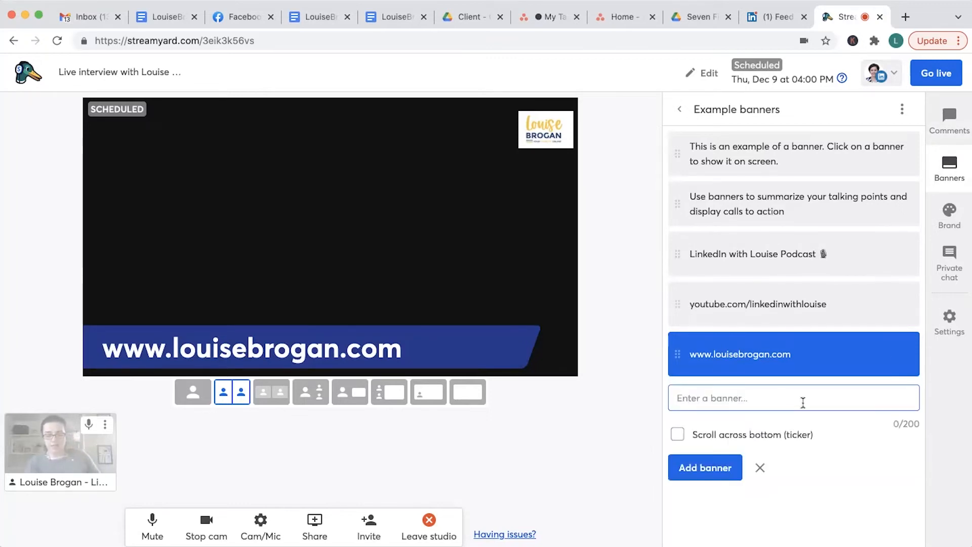
pyautogui.write('Join')
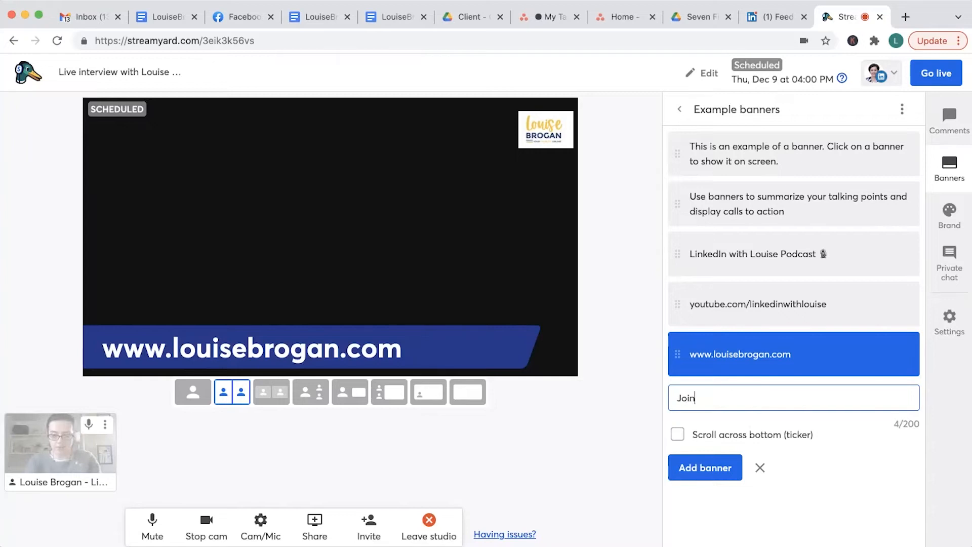
pyautogui.write('me live on')
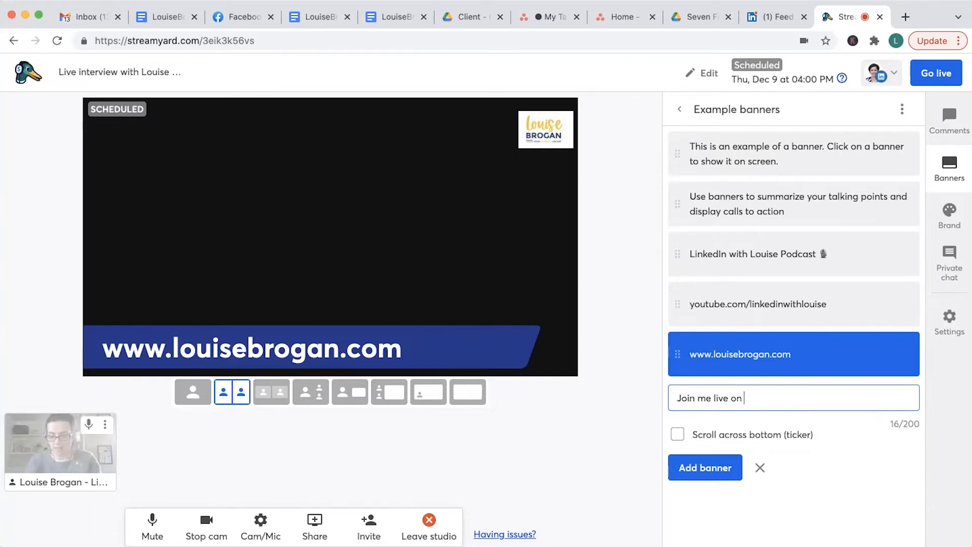
pyautogui.write('YouTUbe')
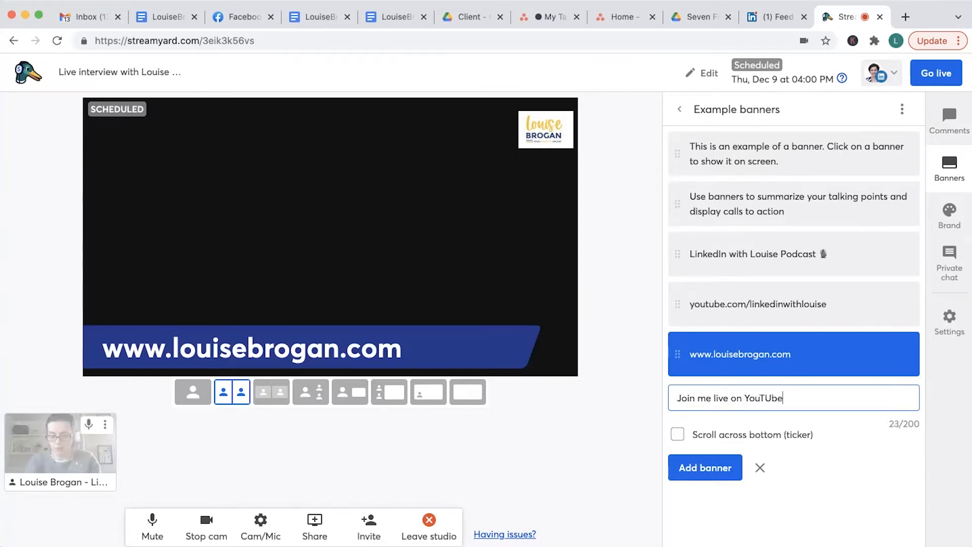
pyautogui.write('every')
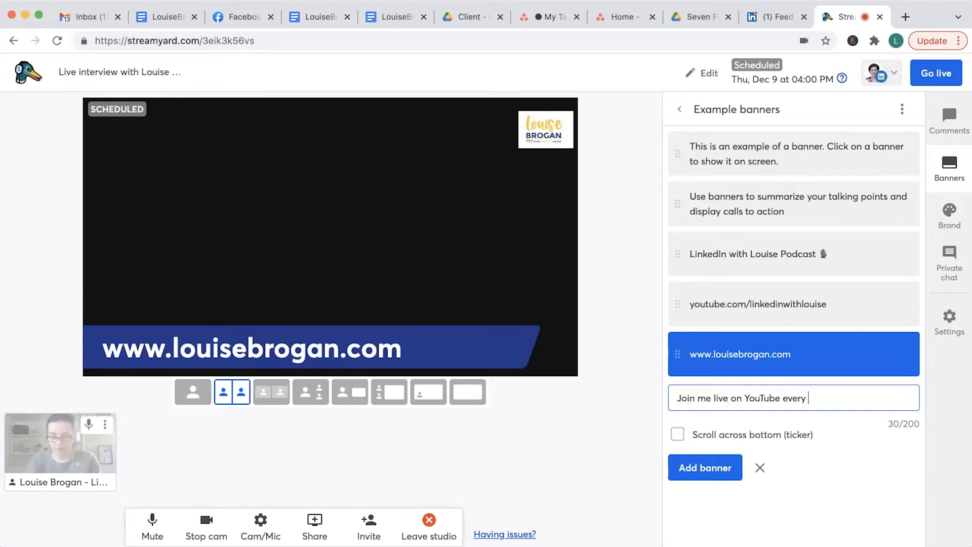
pyautogui.write('T')
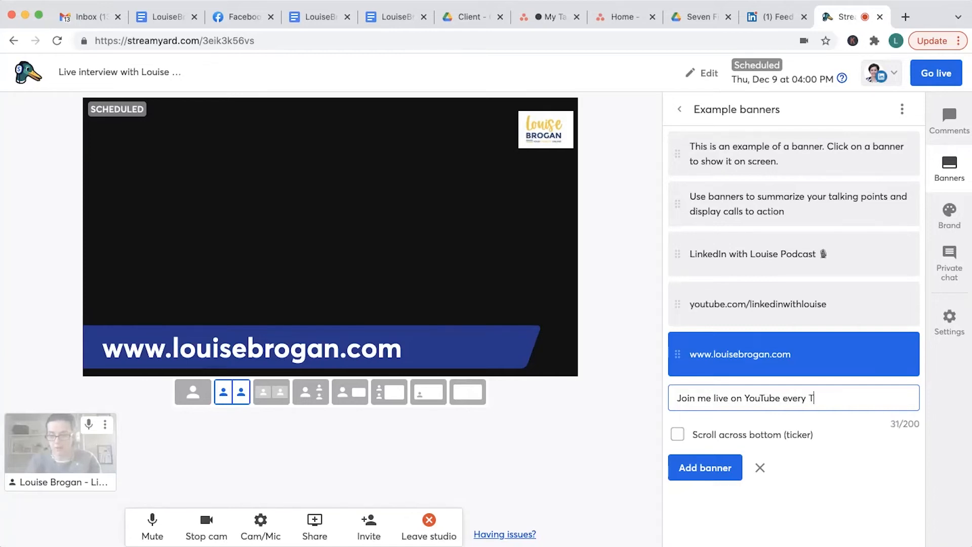
pyautogui.write('hursday')
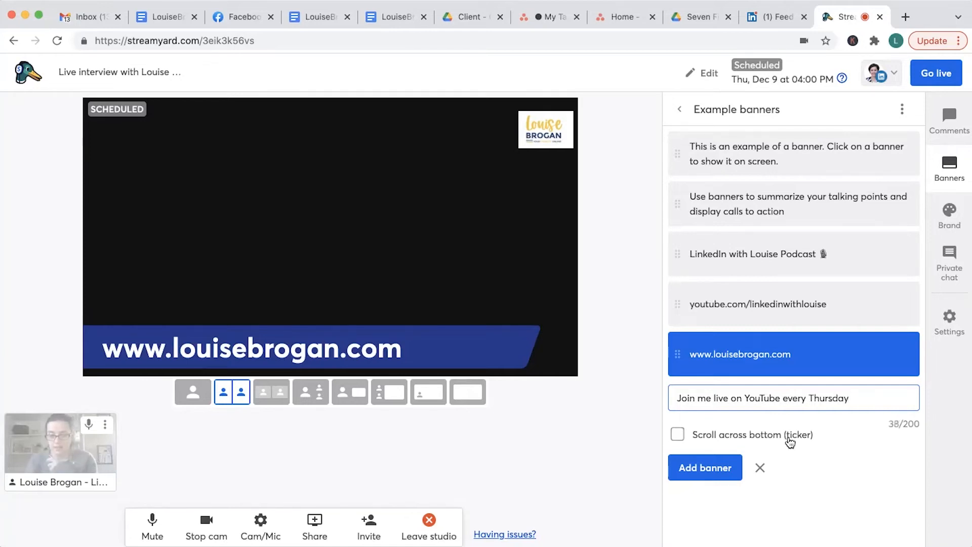
pyautogui.click(677, 434)
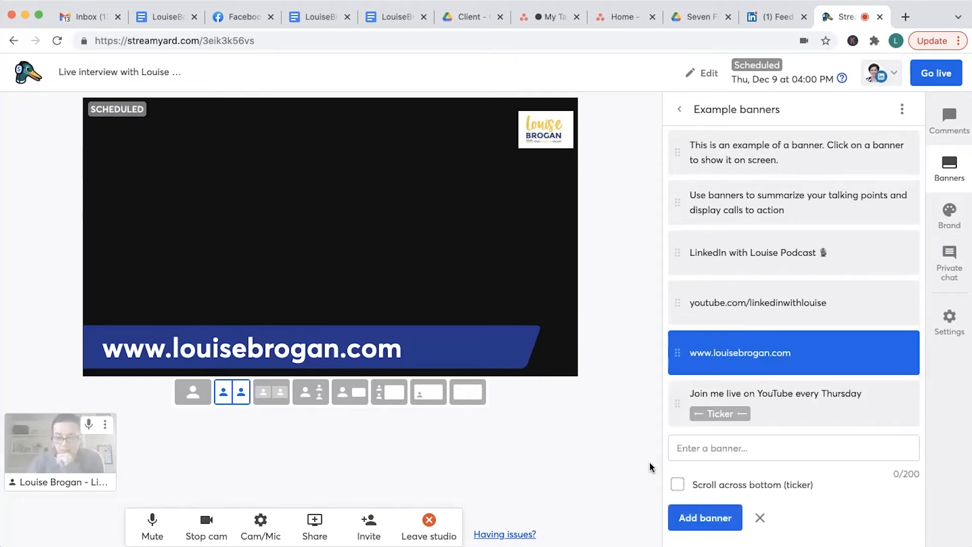
pyautogui.click(774, 400)
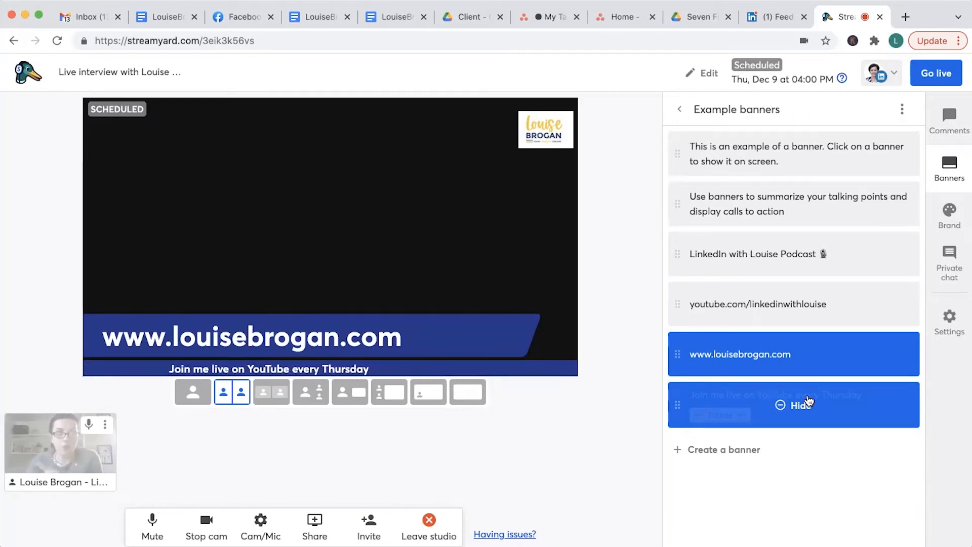
pyautogui.click(793, 404)
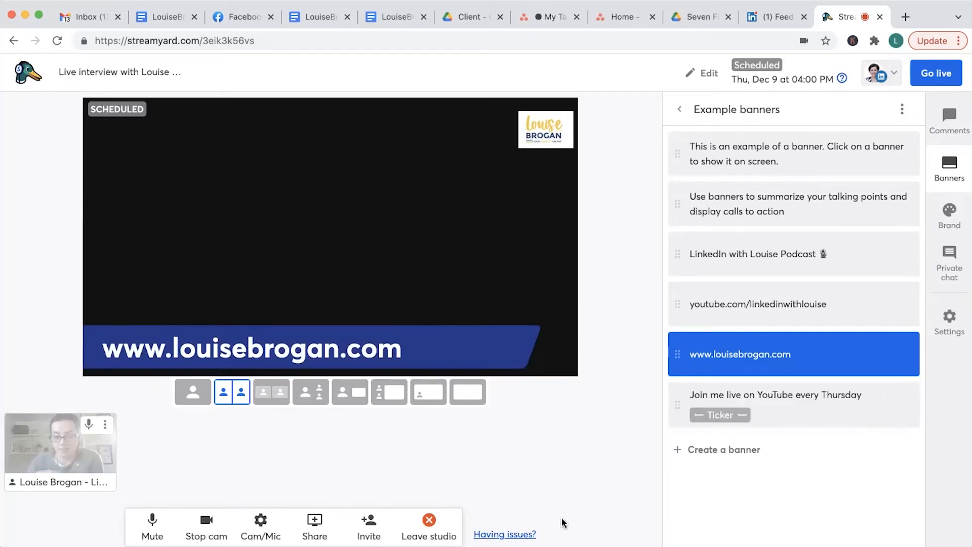
pyautogui.click(775, 394)
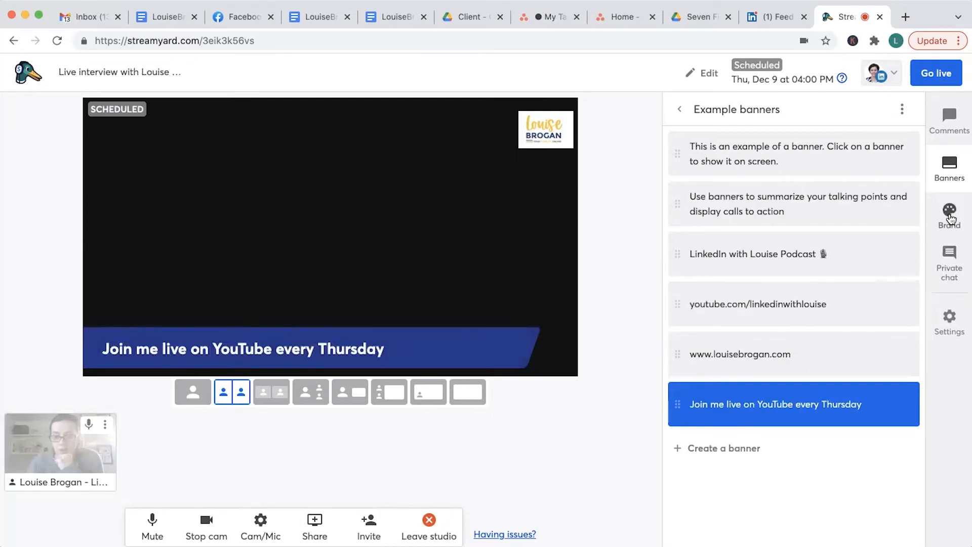
# Step: In Brand settings try Bubble, Classic and Block themes, ending on Classic with brand colour #27348b
pyautogui.click(949, 213)
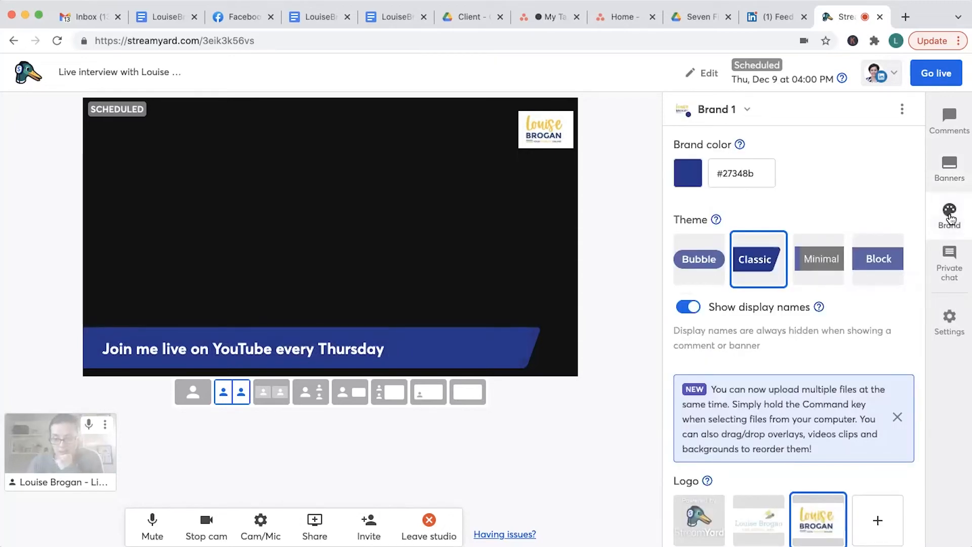
pyautogui.click(699, 258)
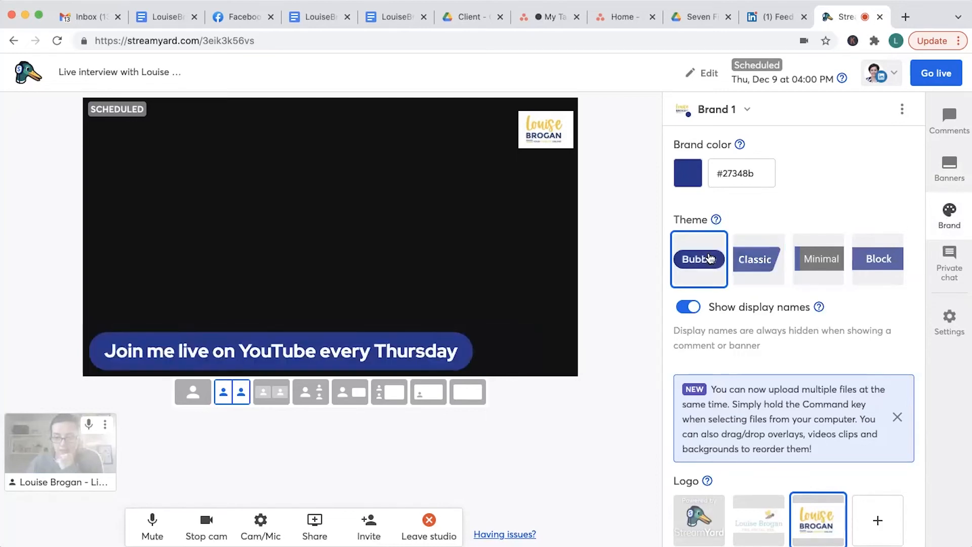
pyautogui.click(758, 260)
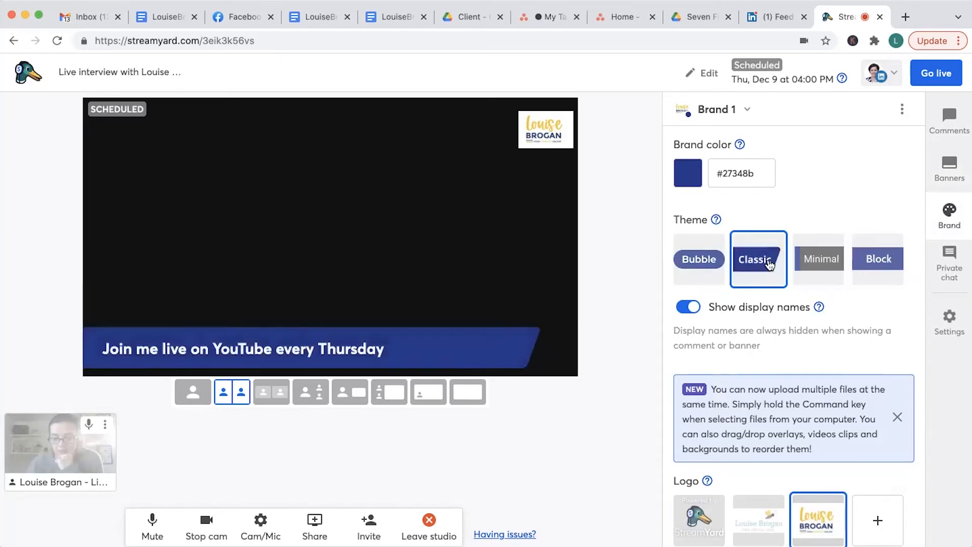
pyautogui.click(818, 259)
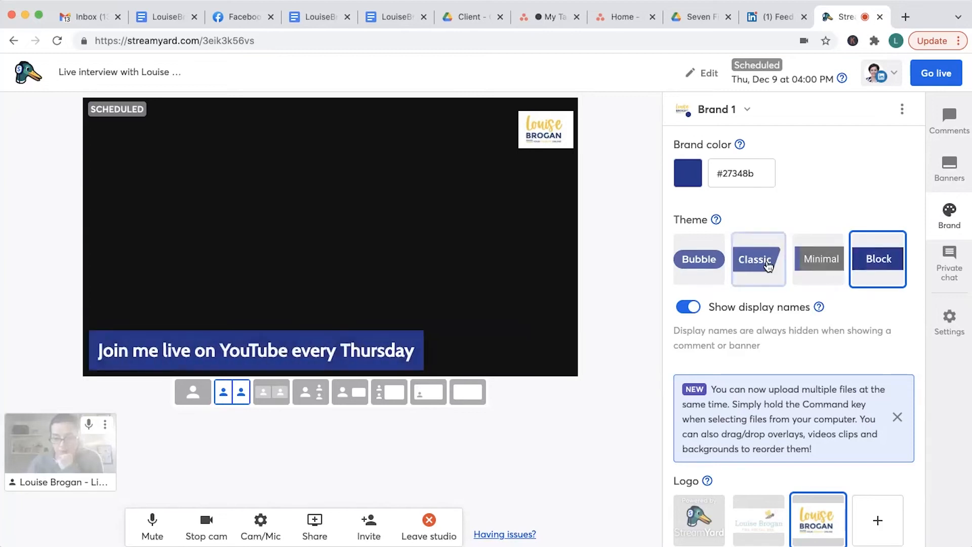
pyautogui.click(686, 173)
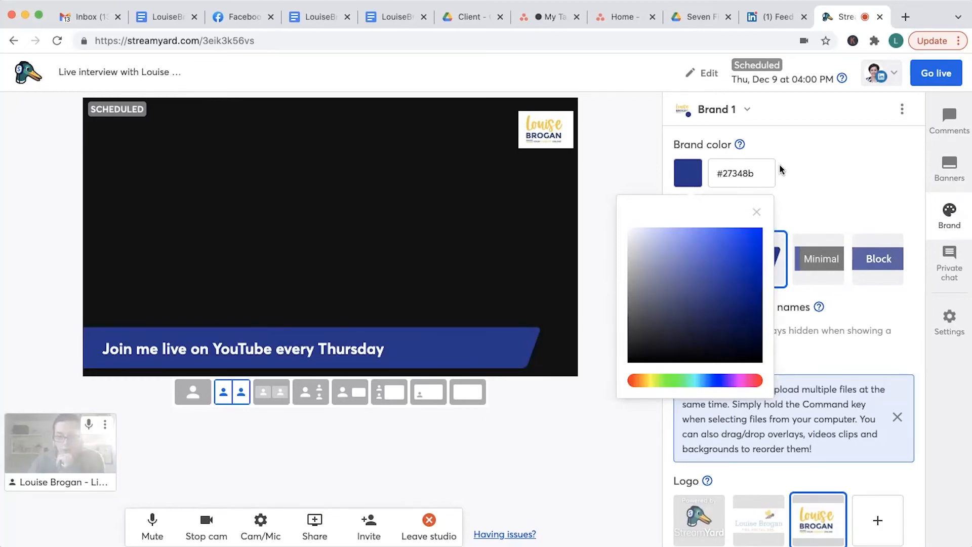
pyautogui.click(756, 212)
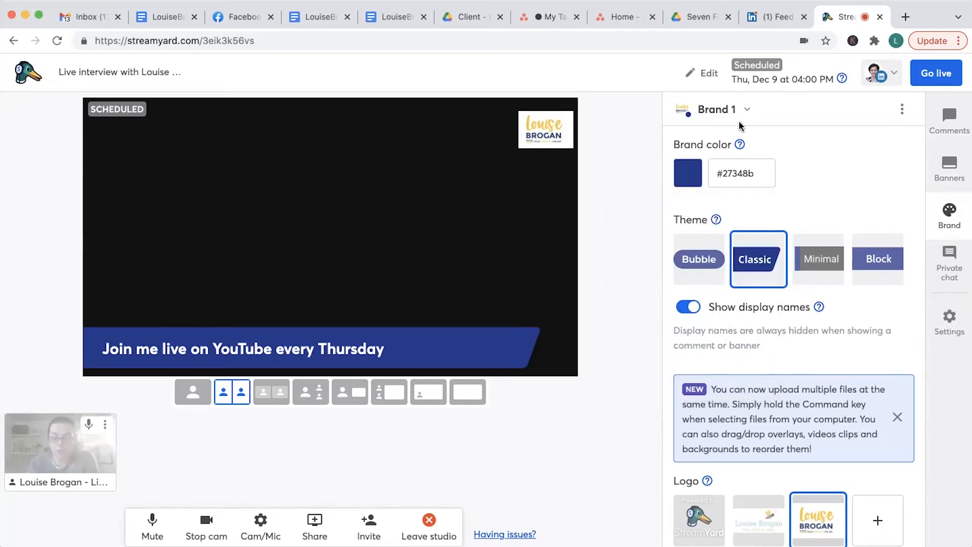
pyautogui.click(723, 110)
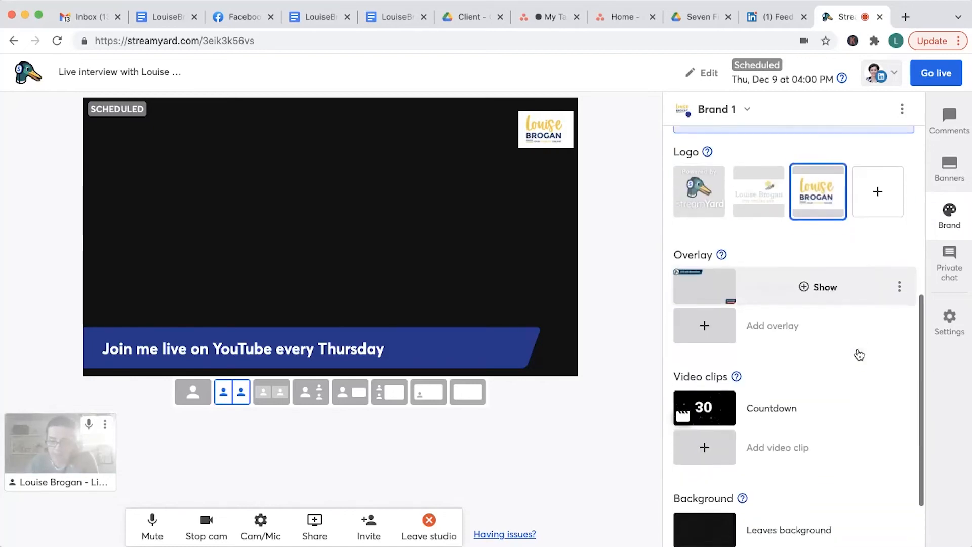
pyautogui.click(819, 287)
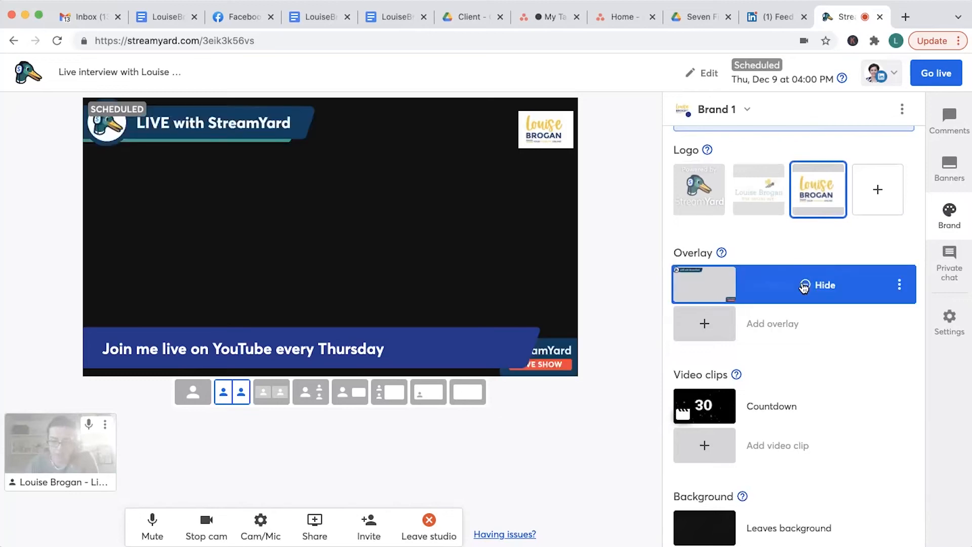
pyautogui.click(824, 284)
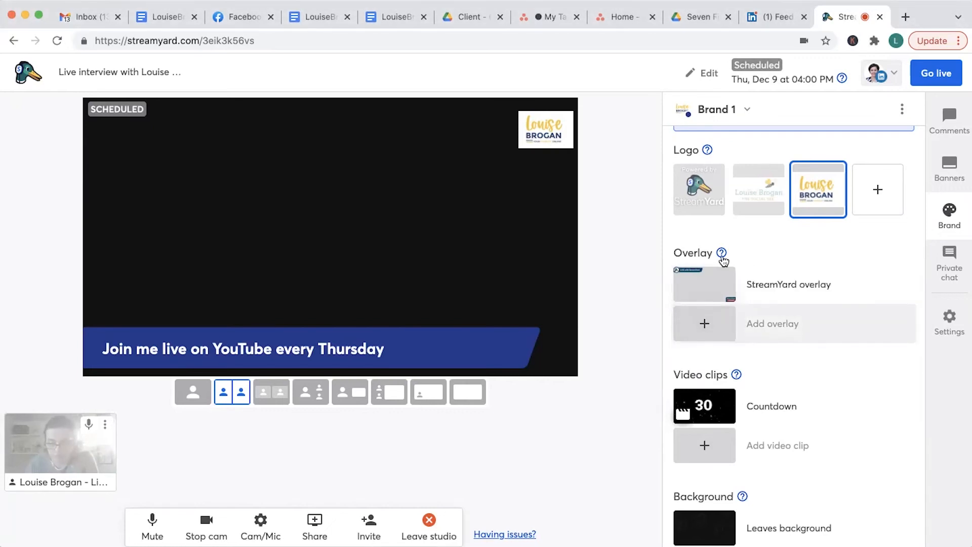
pyautogui.moveTo(719, 254)
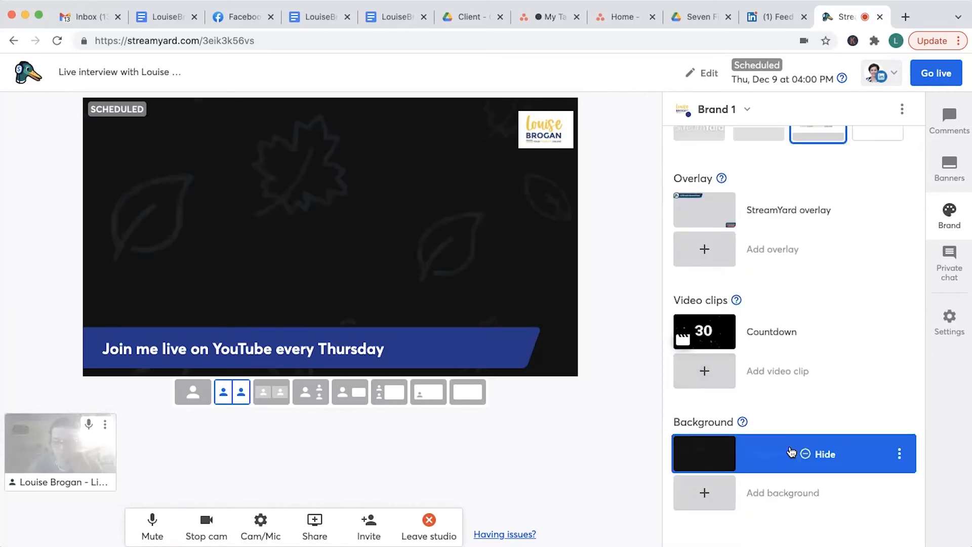
pyautogui.moveTo(776, 454)
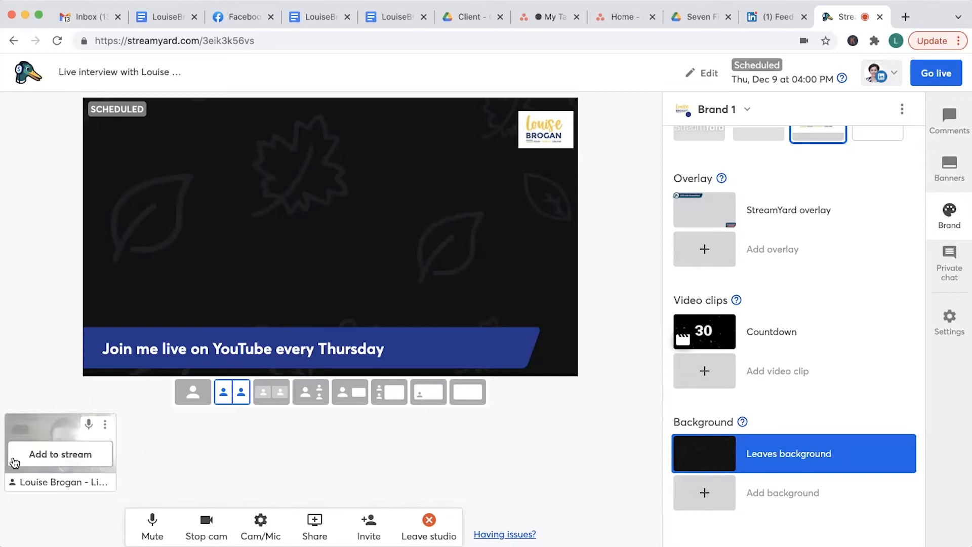
pyautogui.click(60, 453)
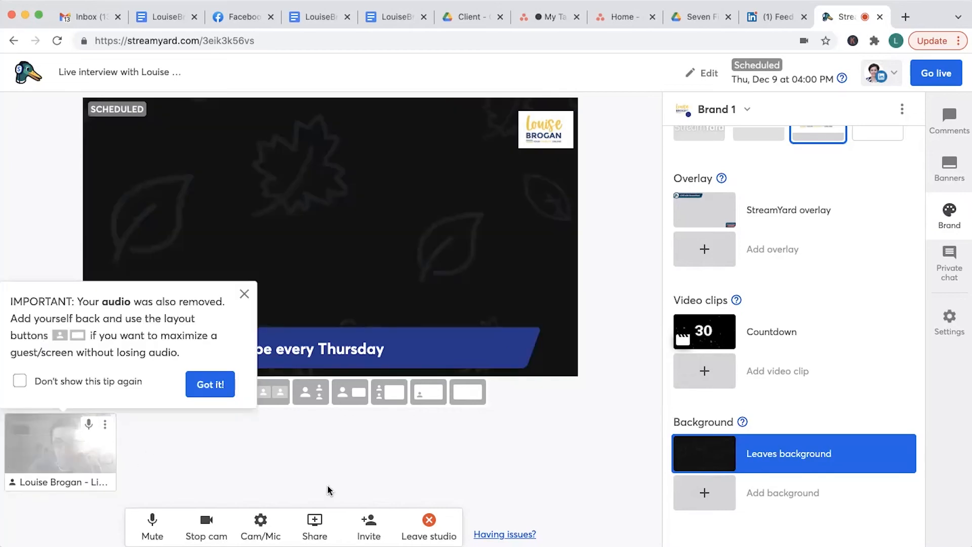
pyautogui.click(210, 385)
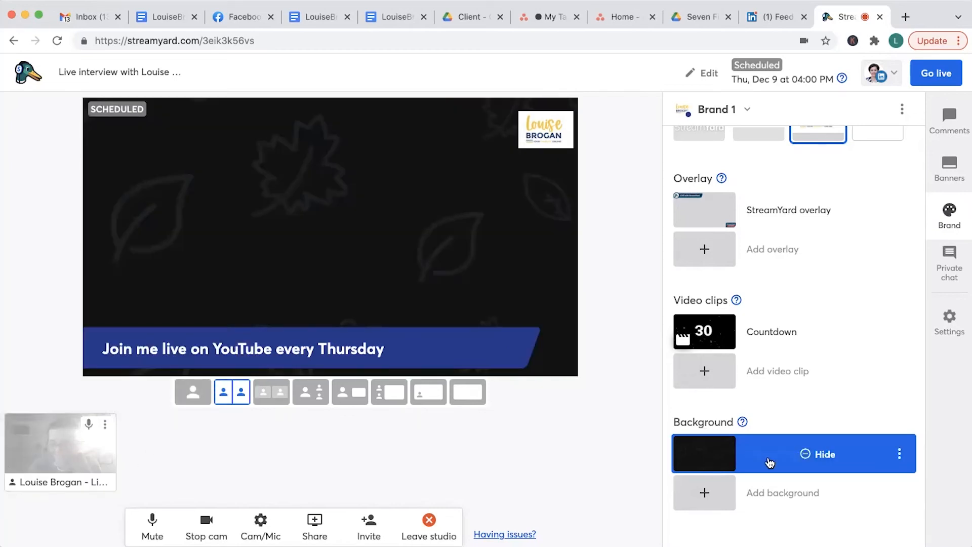
pyautogui.click(818, 453)
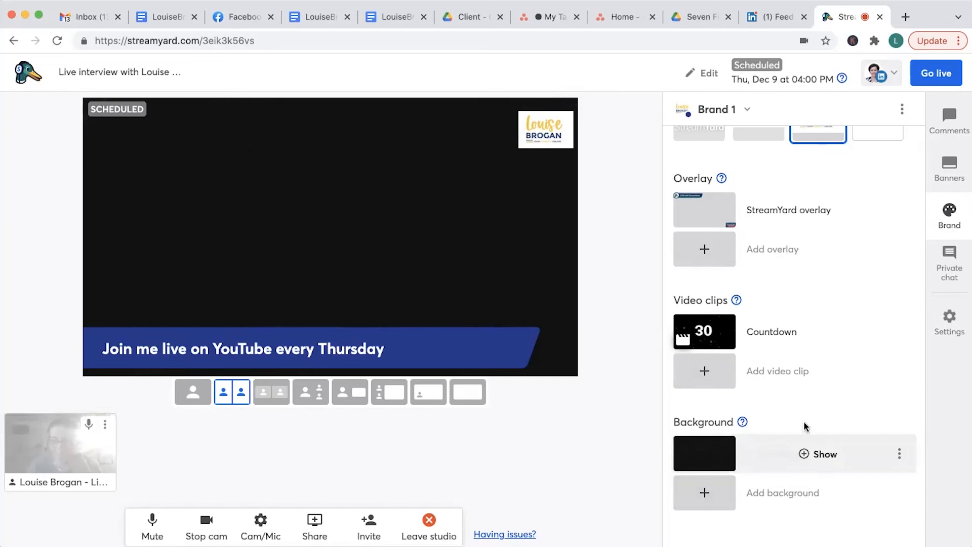
pyautogui.click(899, 454)
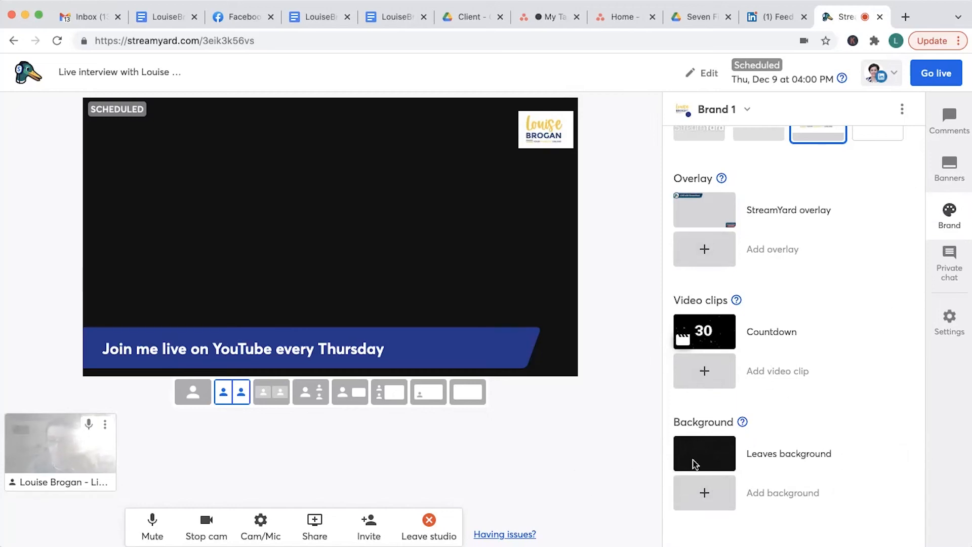
# Step: Browse the Banners, Brand and Private chat panels, then show the example viewer comment on stage
pyautogui.click(949, 167)
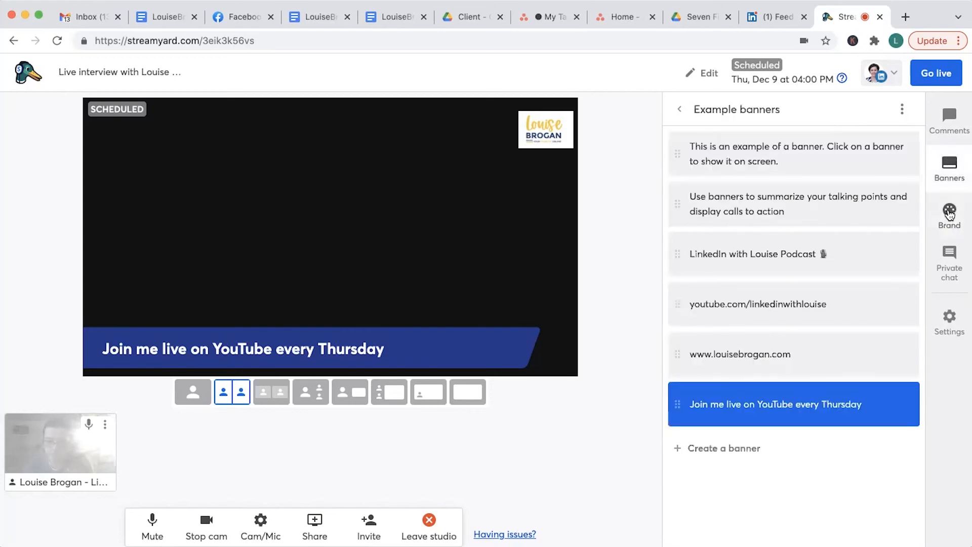
pyautogui.click(949, 216)
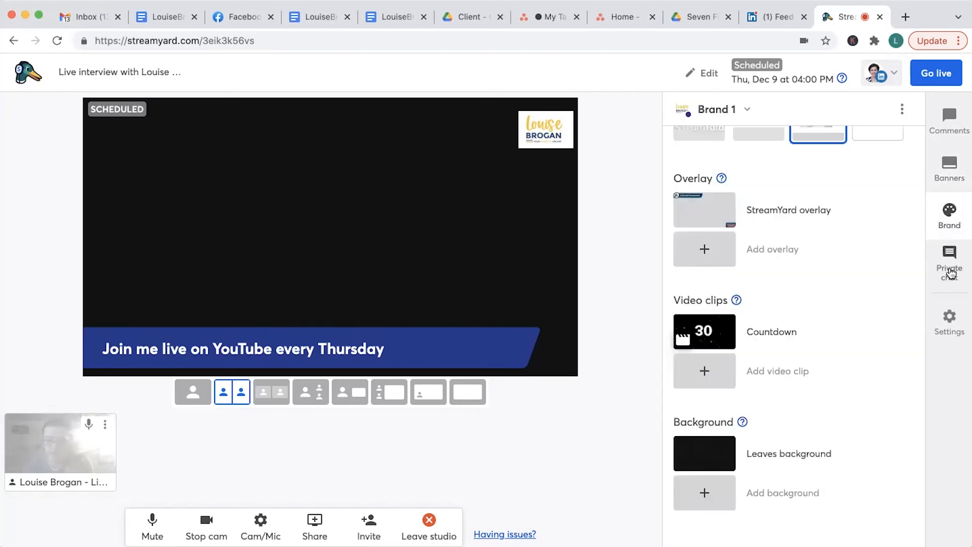
pyautogui.click(949, 260)
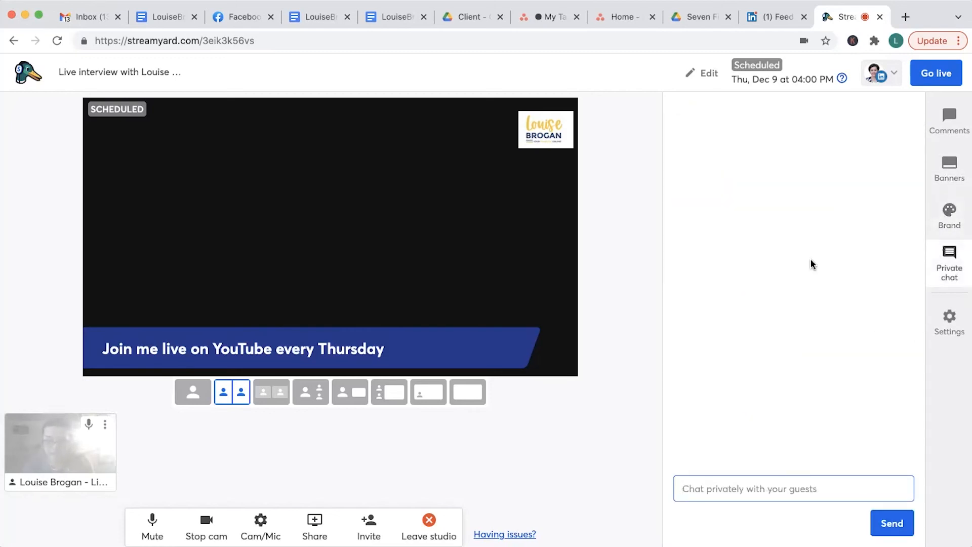
pyautogui.moveTo(948, 115)
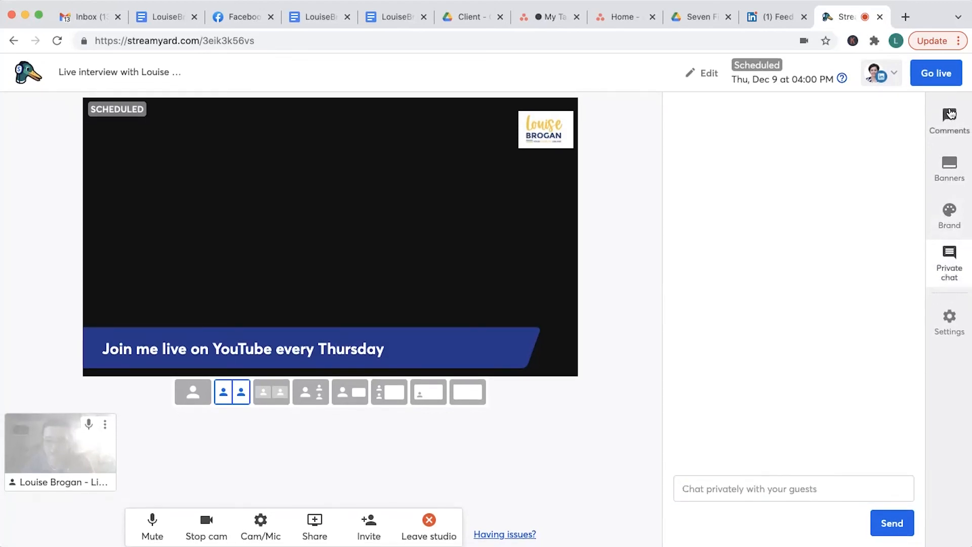
pyautogui.click(949, 118)
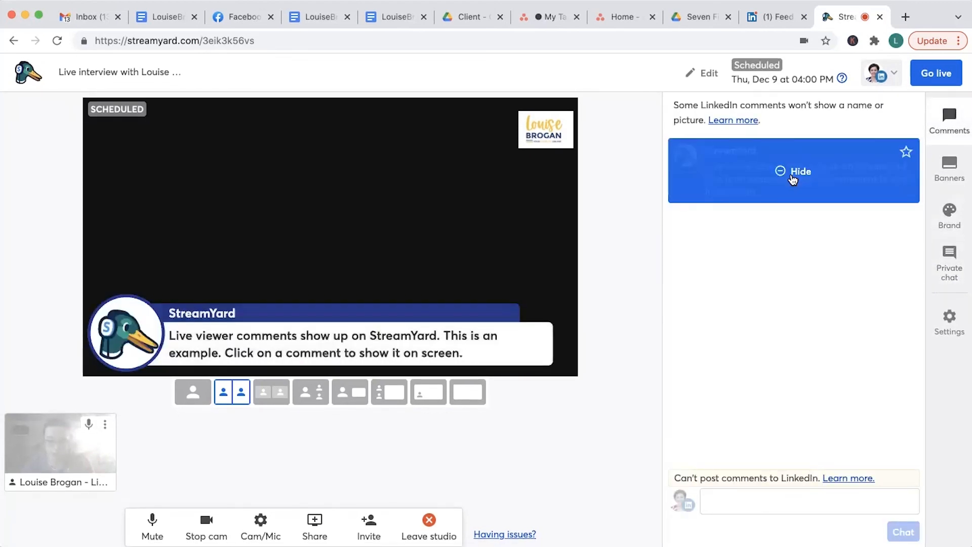
pyautogui.click(948, 213)
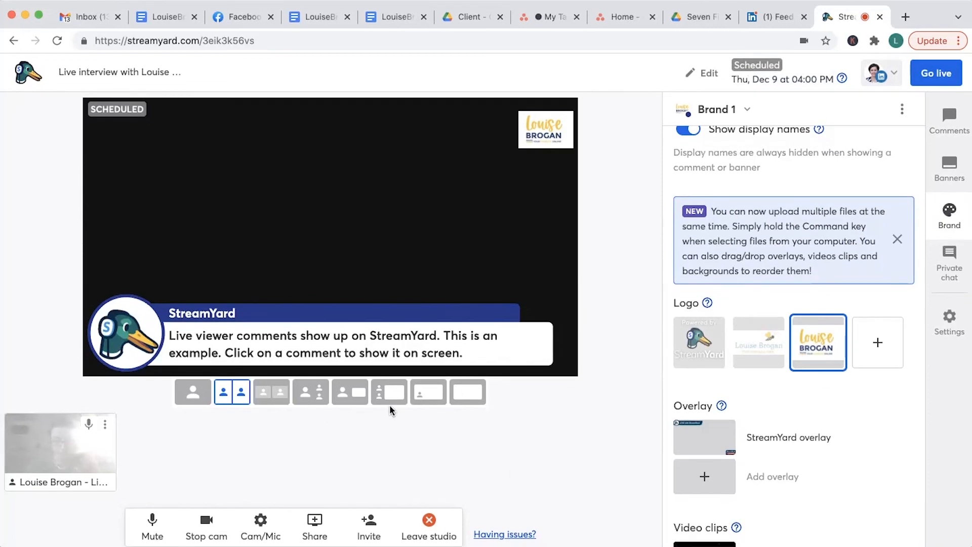
pyautogui.moveTo(540, 410)
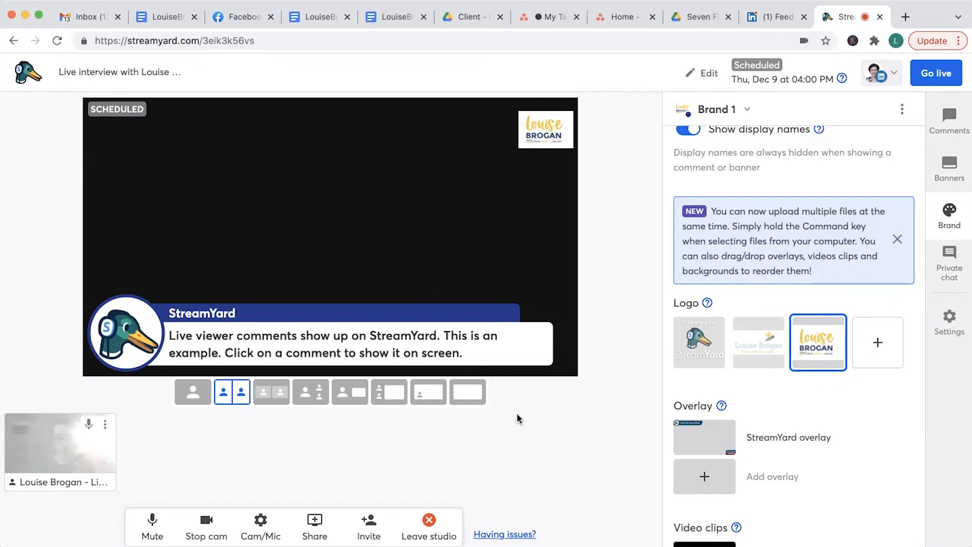
pyautogui.moveTo(428, 522)
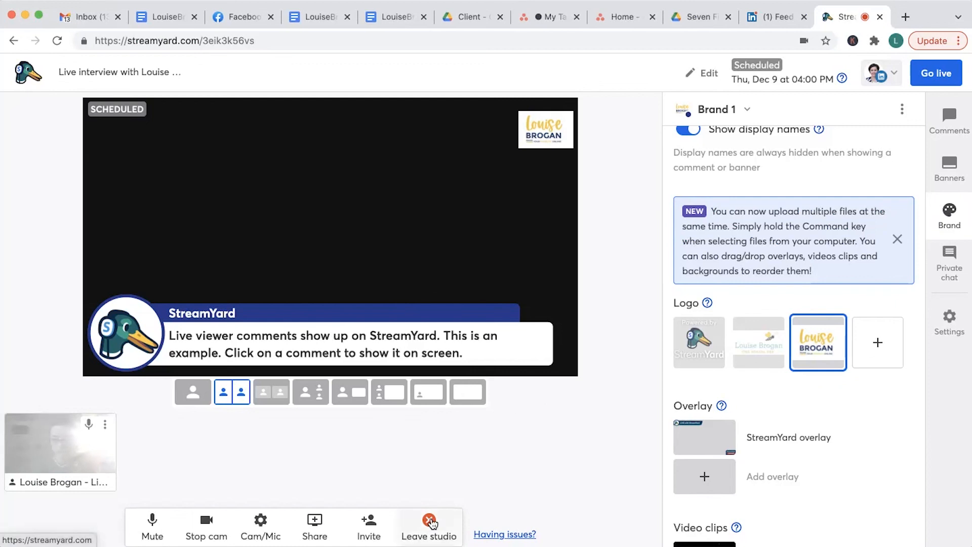
# Step: Leave the studio and return to the Broadcasts page listing the Dec 9 LinkedIn interview
pyautogui.click(428, 527)
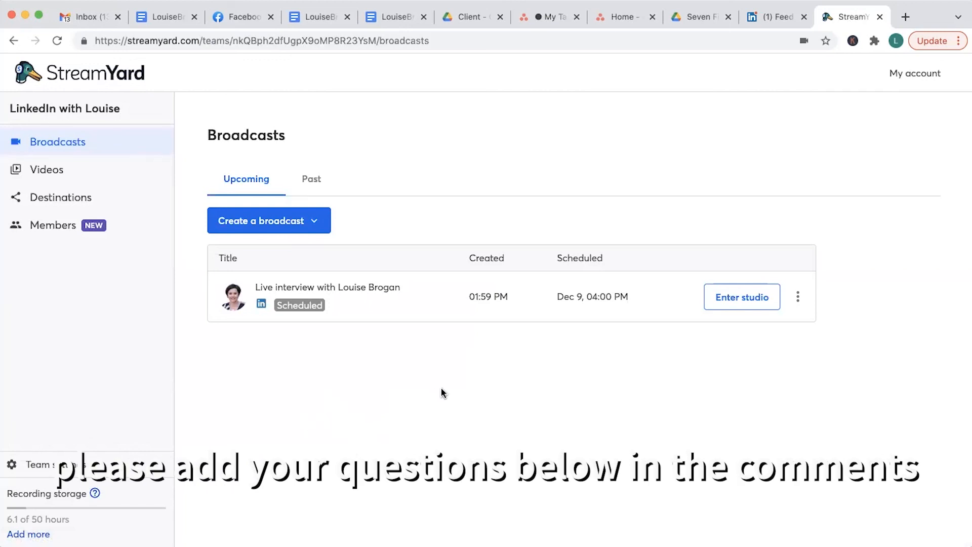
pyautogui.moveTo(379, 423)
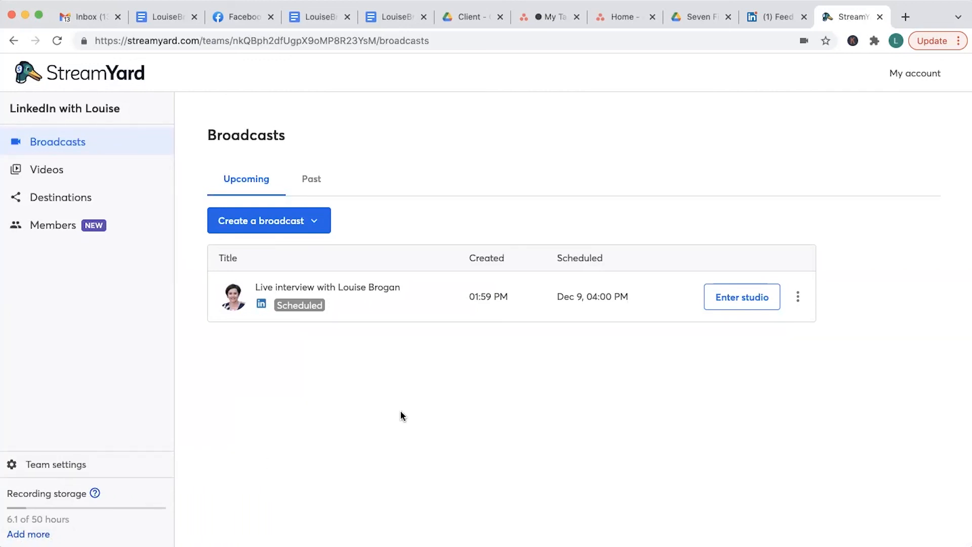
pyautogui.moveTo(825, 431)
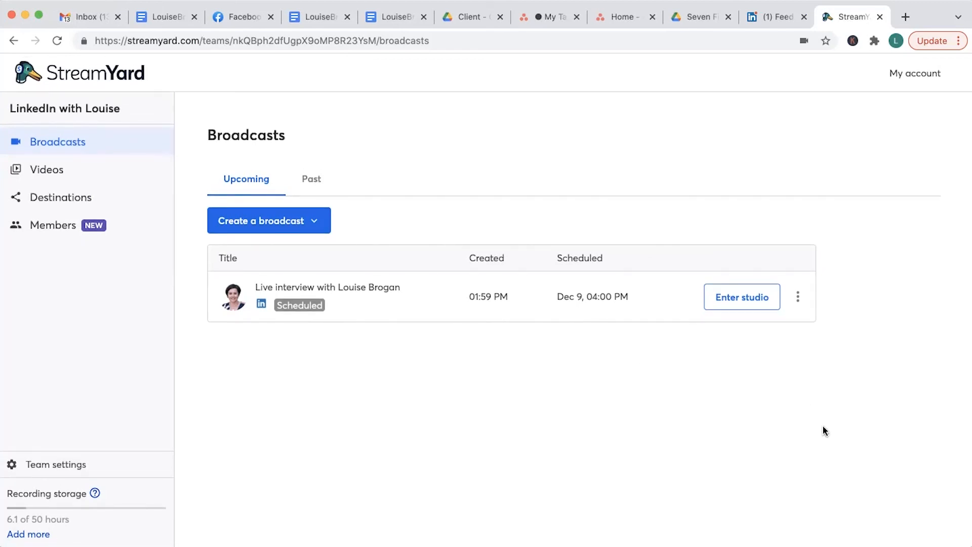
pyautogui.moveTo(887, 494)
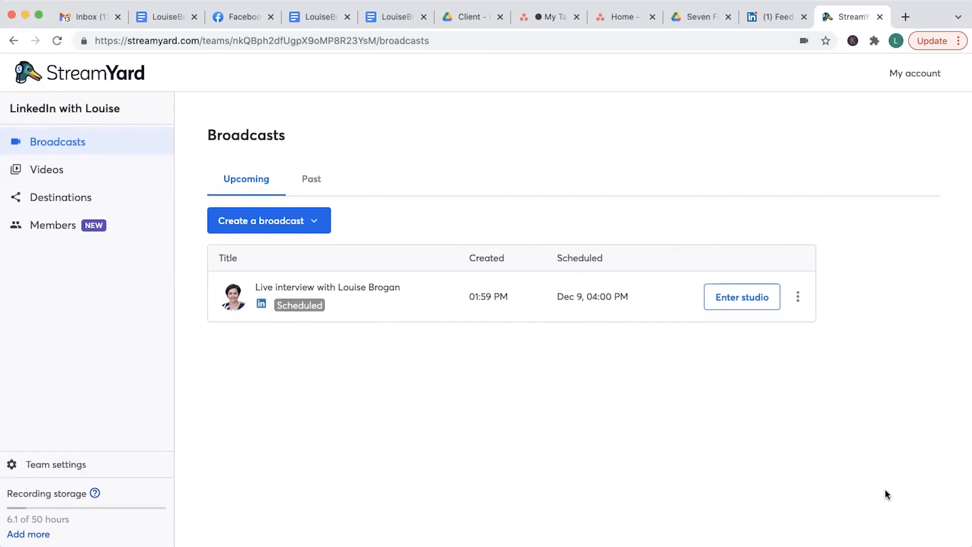